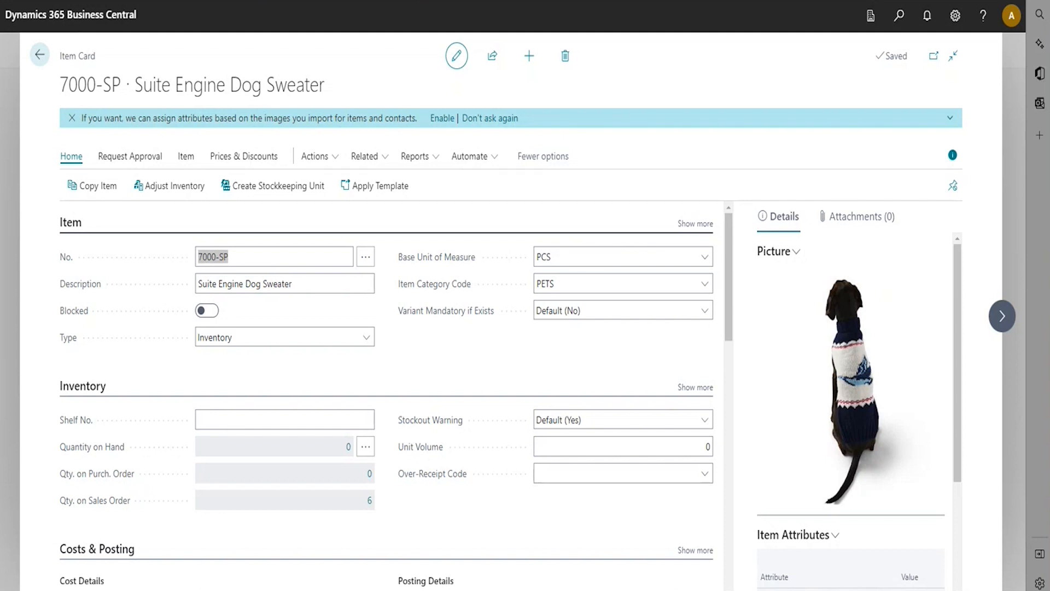
{"action": "mouse_move", "coordinate": [318, 383]}
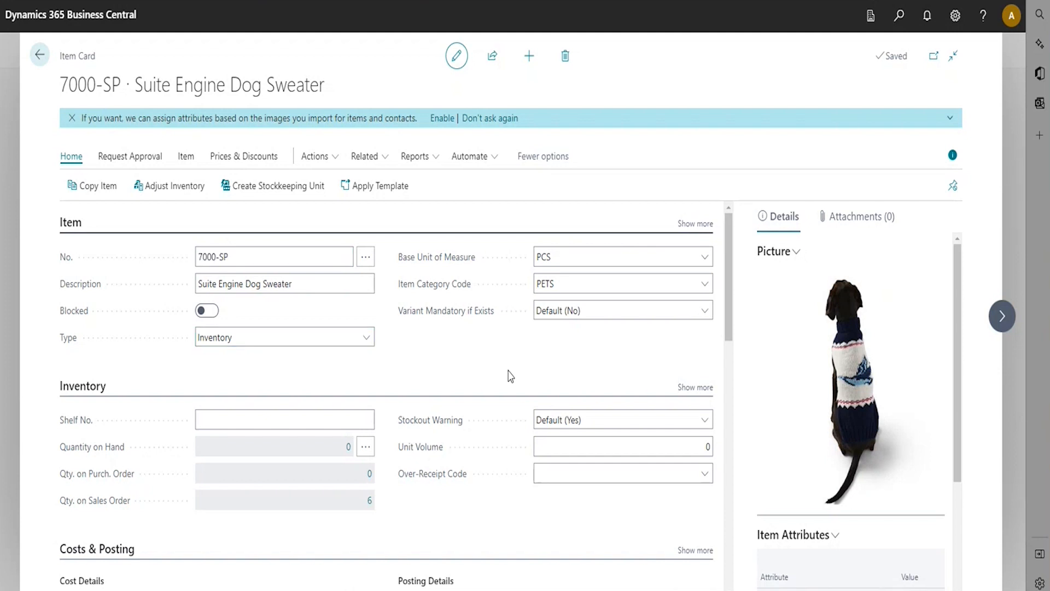
{"action": "mouse_move", "coordinate": [541, 372]}
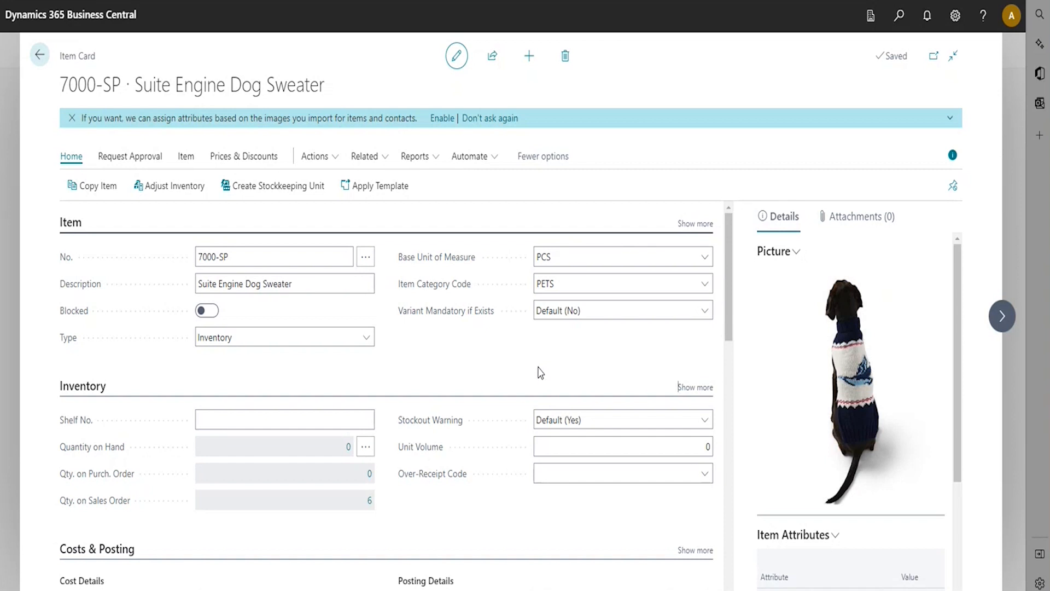
Leave the Dog Sweater item card and return to the CRONUS USA, Inc. home page.
{"action": "scroll", "scroll_direction": "down", "scroll_amount": 3}
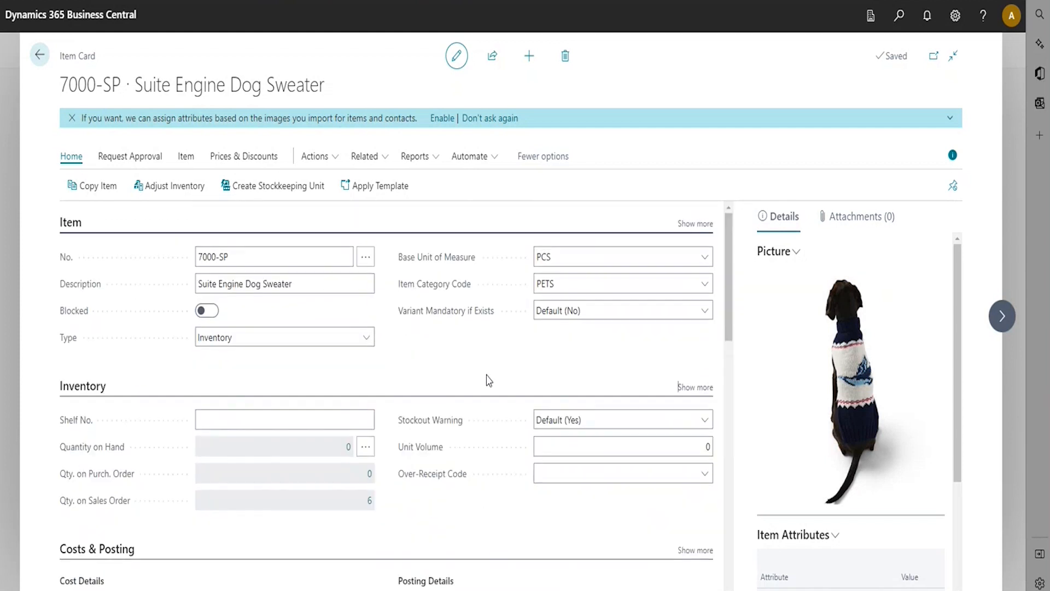
{"action": "mouse_move", "coordinate": [483, 364]}
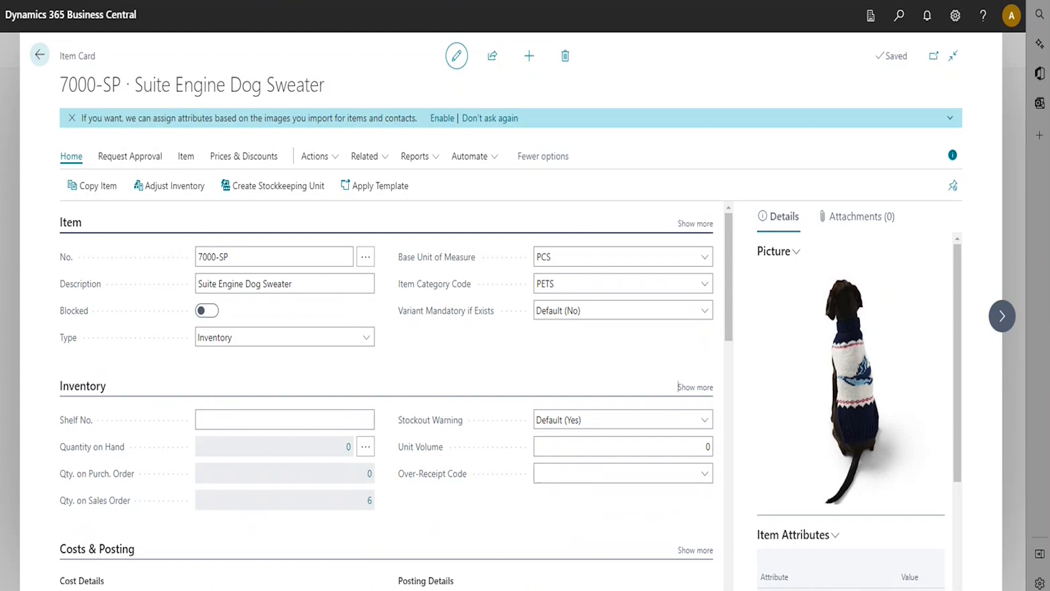
{"action": "mouse_move", "coordinate": [55, 64]}
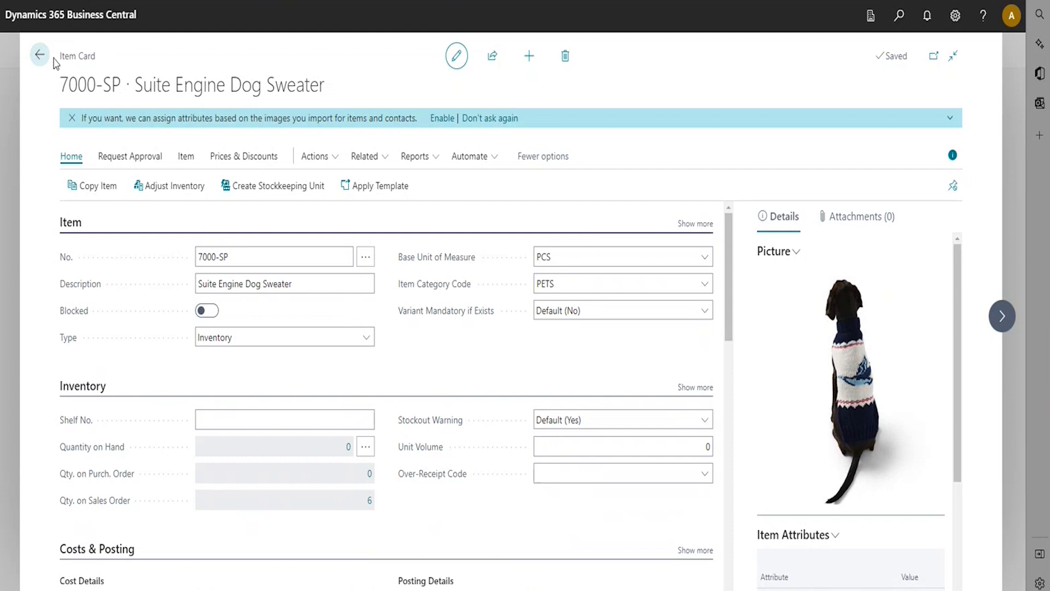
{"action": "left_click", "coordinate": [40, 55]}
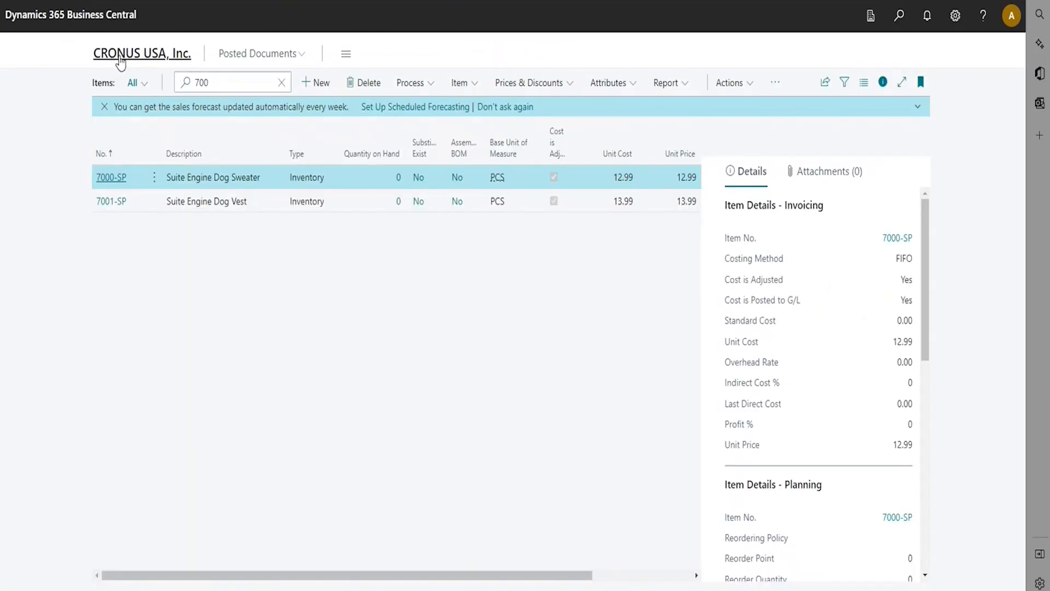
{"action": "left_click", "coordinate": [142, 52]}
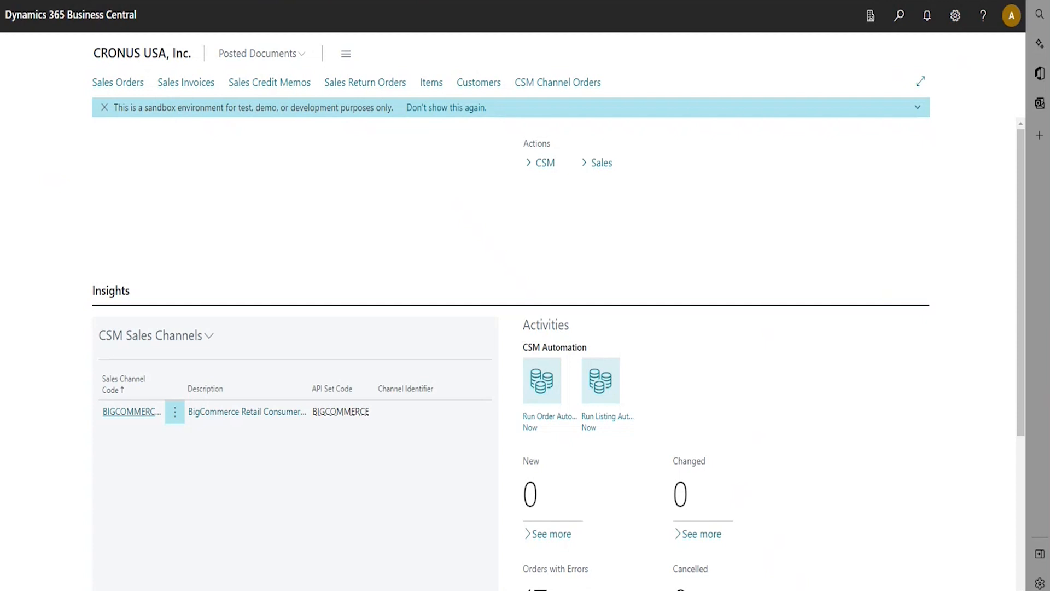
{"action": "mouse_move", "coordinate": [258, 235]}
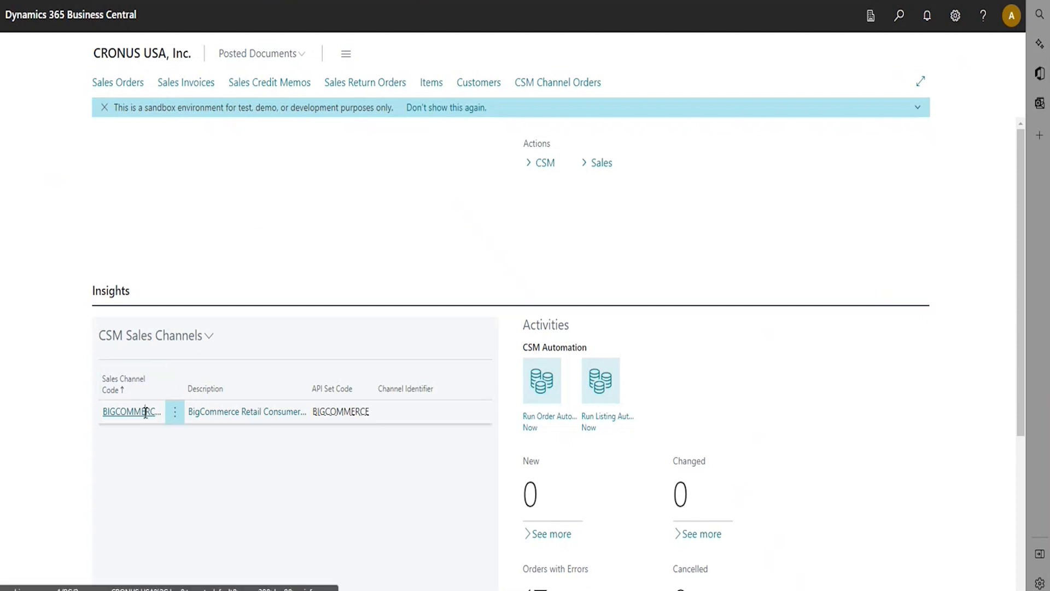
In the BIGCOMMERCEB2C channel's CSM Wizard, choose item 7000-SP Suite Engine Dog Sweater.
{"action": "left_click", "coordinate": [131, 411]}
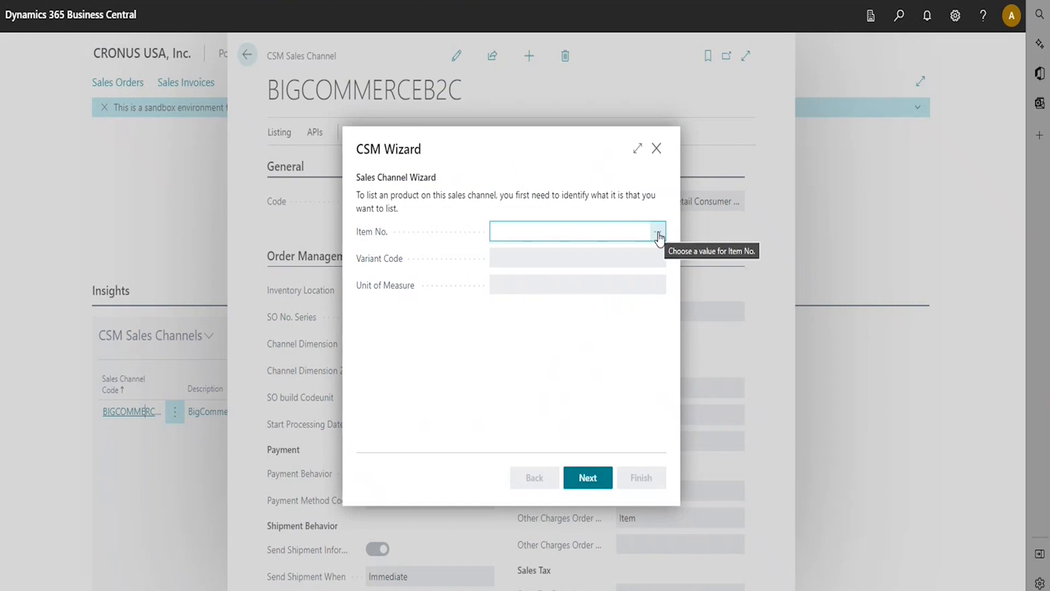
{"action": "mouse_move", "coordinate": [653, 234]}
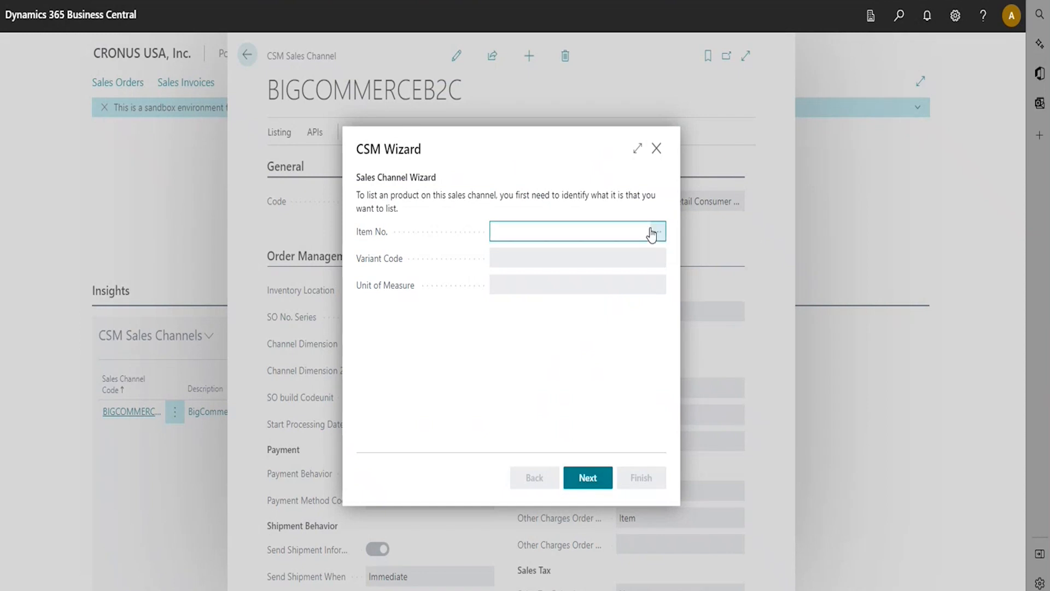
{"action": "left_click", "coordinate": [656, 231]}
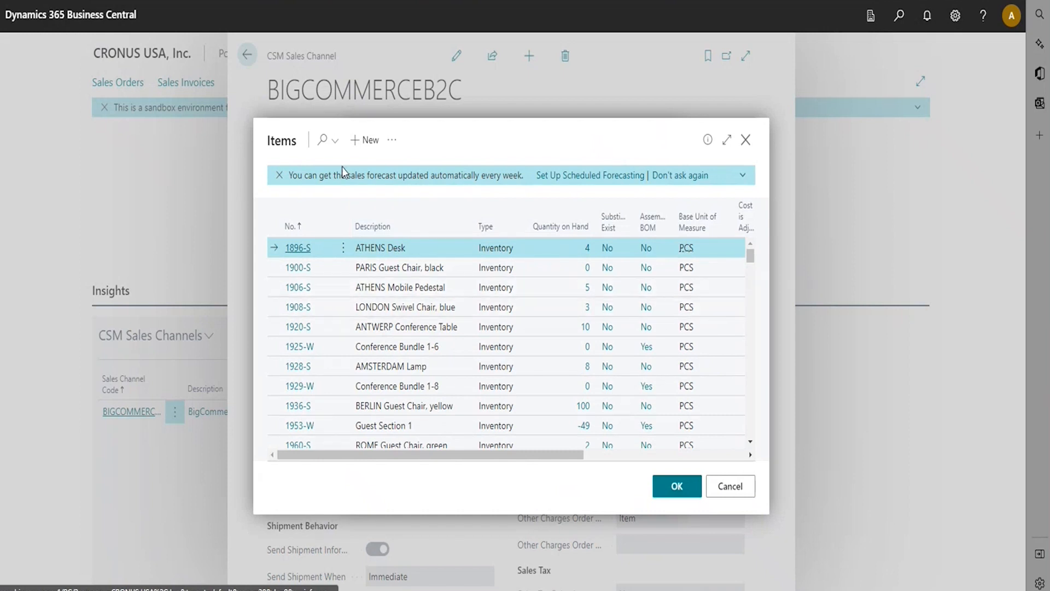
{"action": "left_click", "coordinate": [322, 140]}
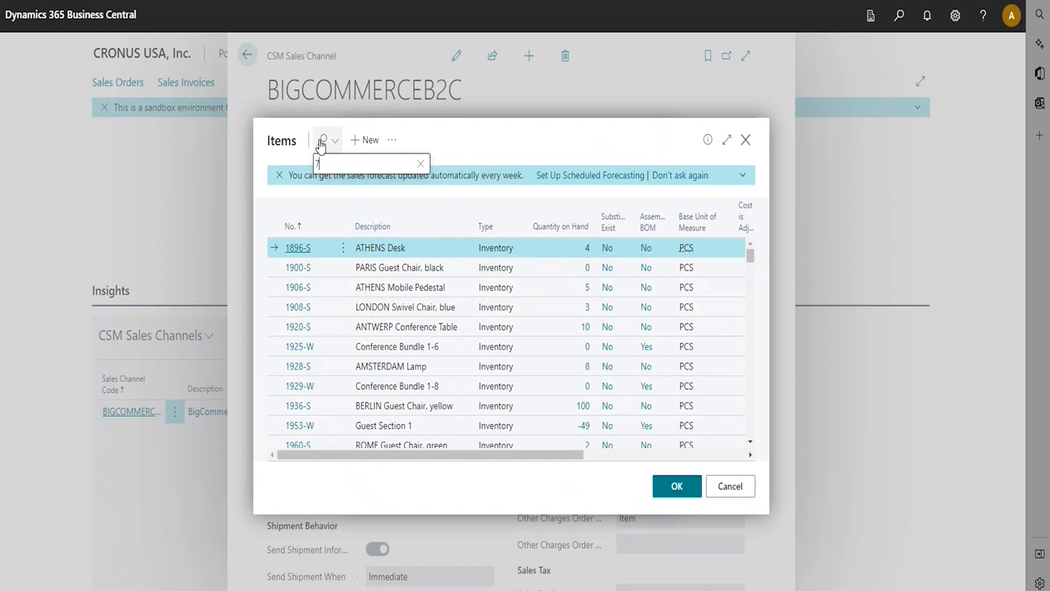
{"action": "type", "text": "00"}
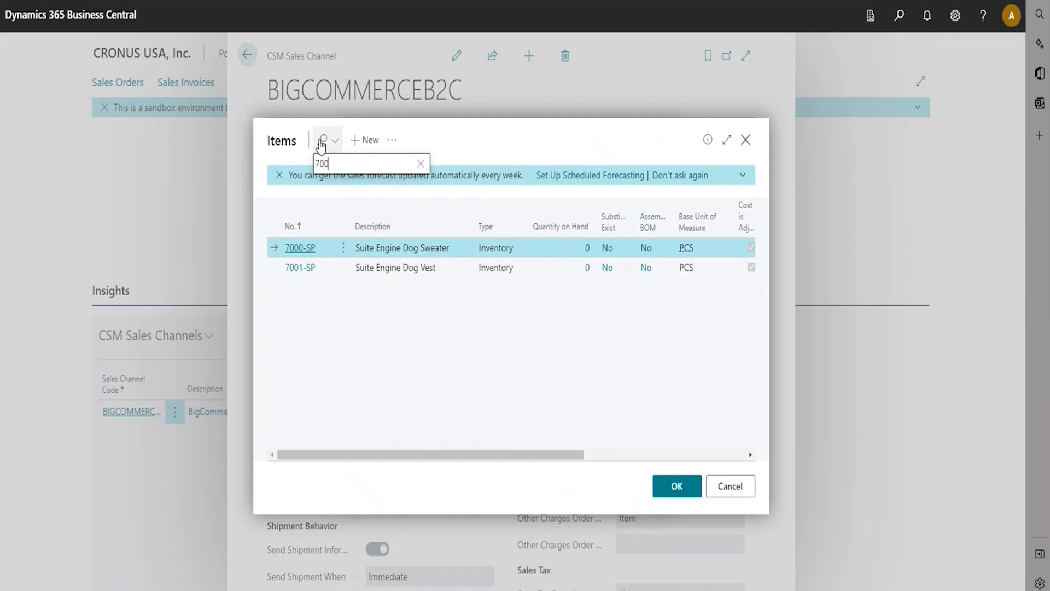
{"action": "left_click", "coordinate": [676, 486]}
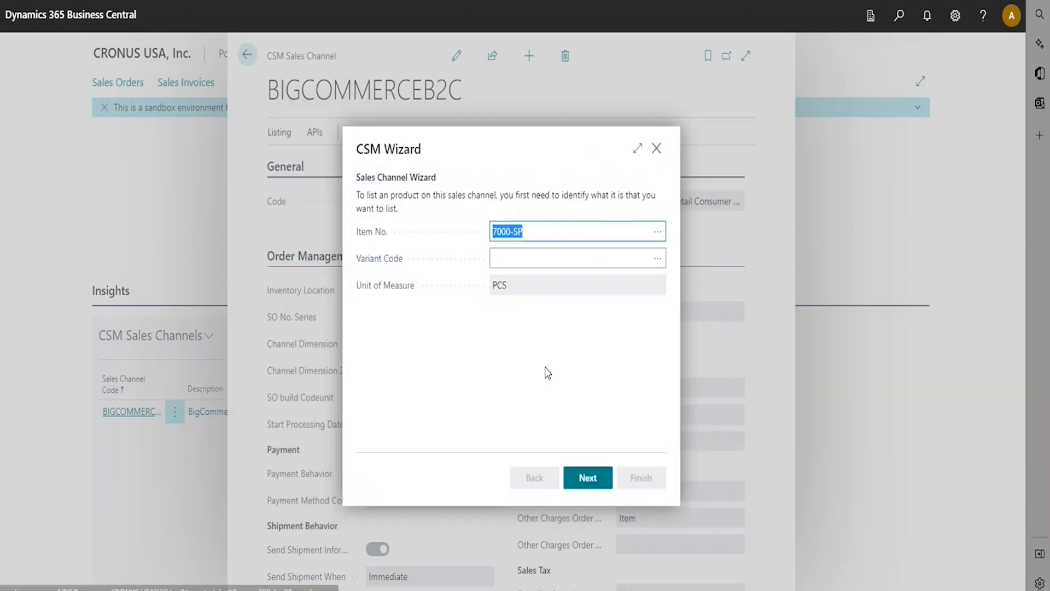
Choose the SEDS variant for the listing.
{"action": "left_click", "coordinate": [656, 258]}
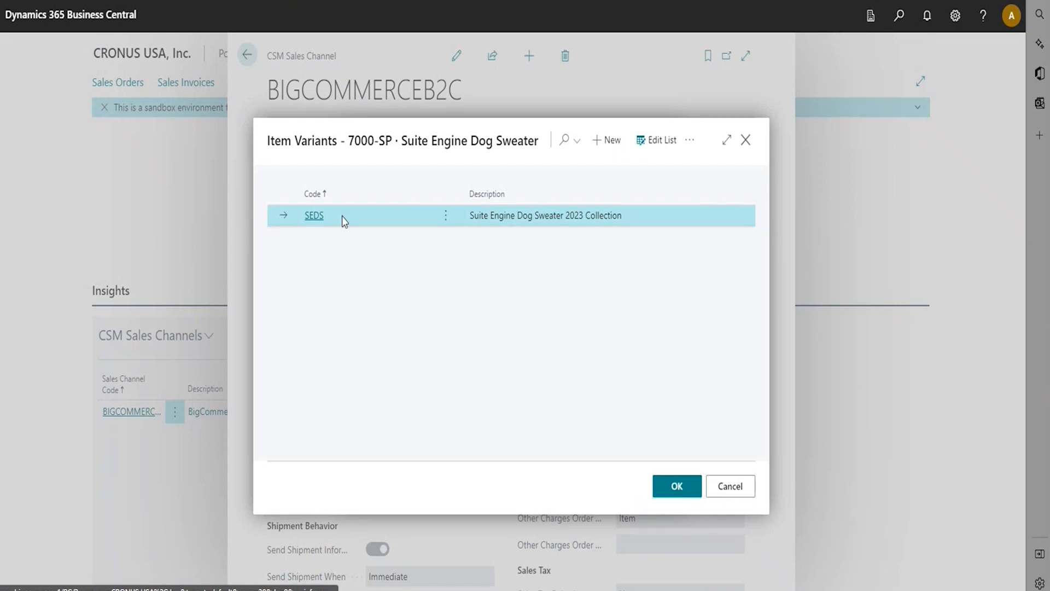
{"action": "mouse_move", "coordinate": [328, 228]}
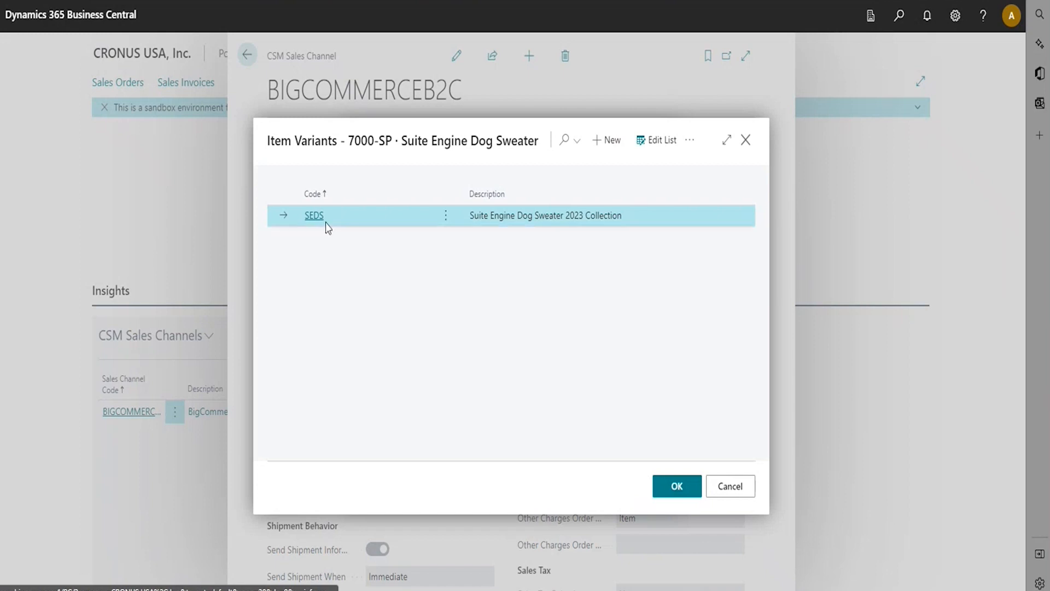
{"action": "left_click", "coordinate": [676, 486]}
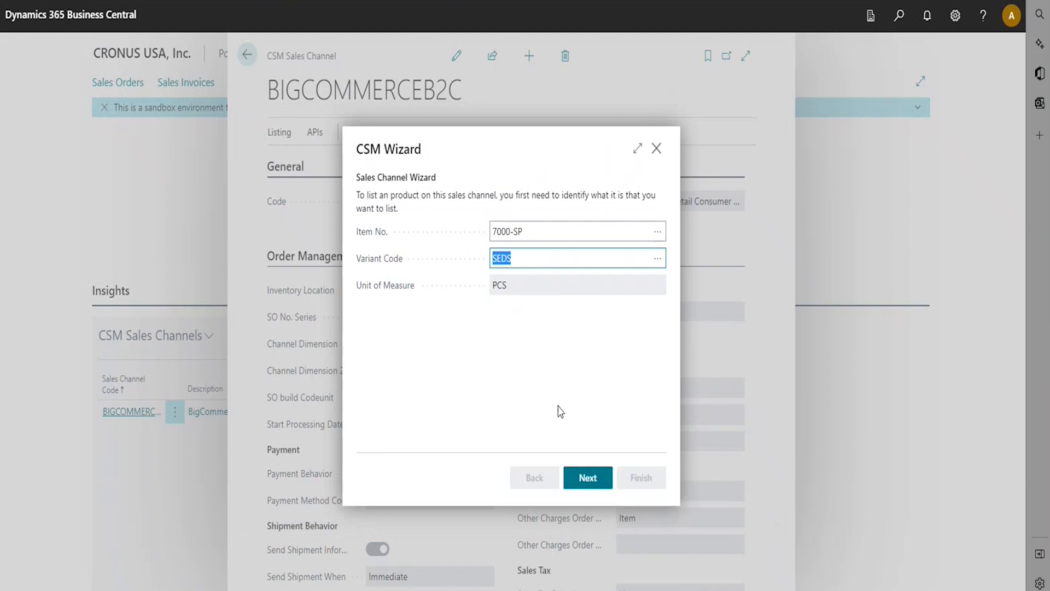
Advance the wizard, acknowledge the SKU 7000SE-SP already-used warning, and close without finishing.
{"action": "left_click", "coordinate": [587, 477]}
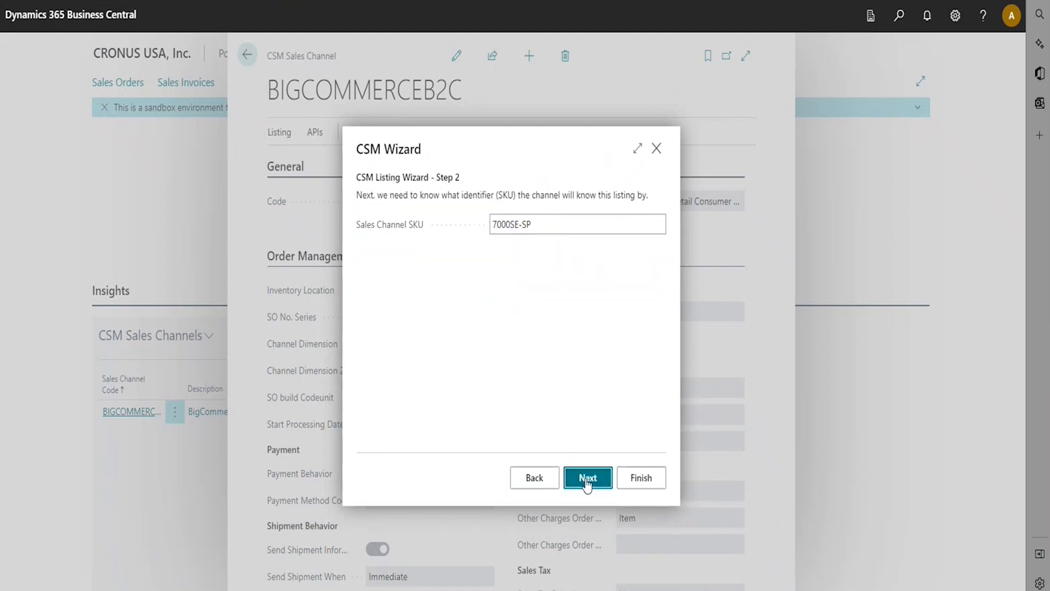
{"action": "mouse_move", "coordinate": [451, 254]}
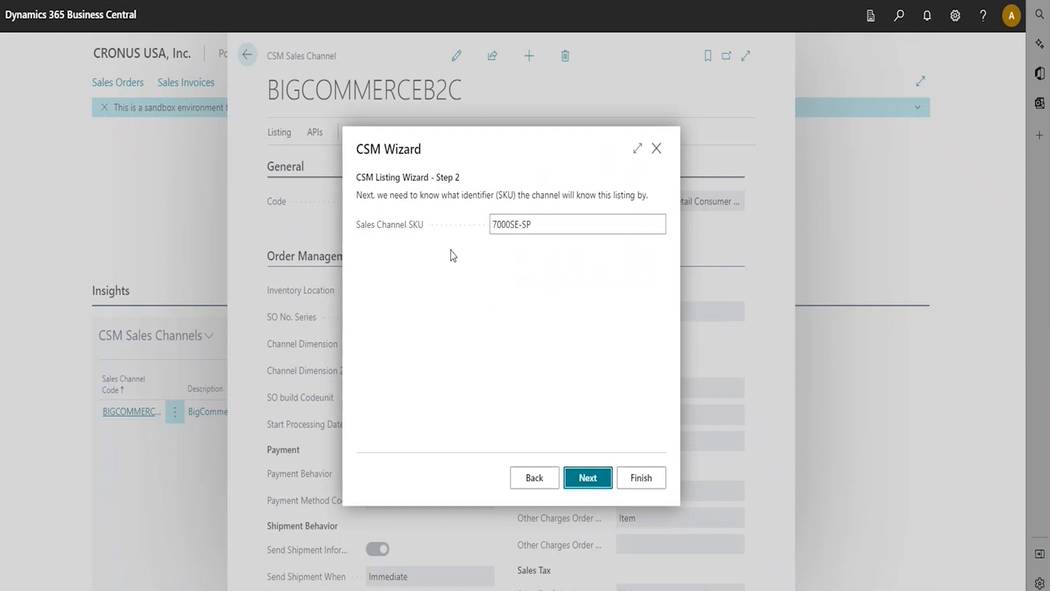
{"action": "mouse_move", "coordinate": [546, 246]}
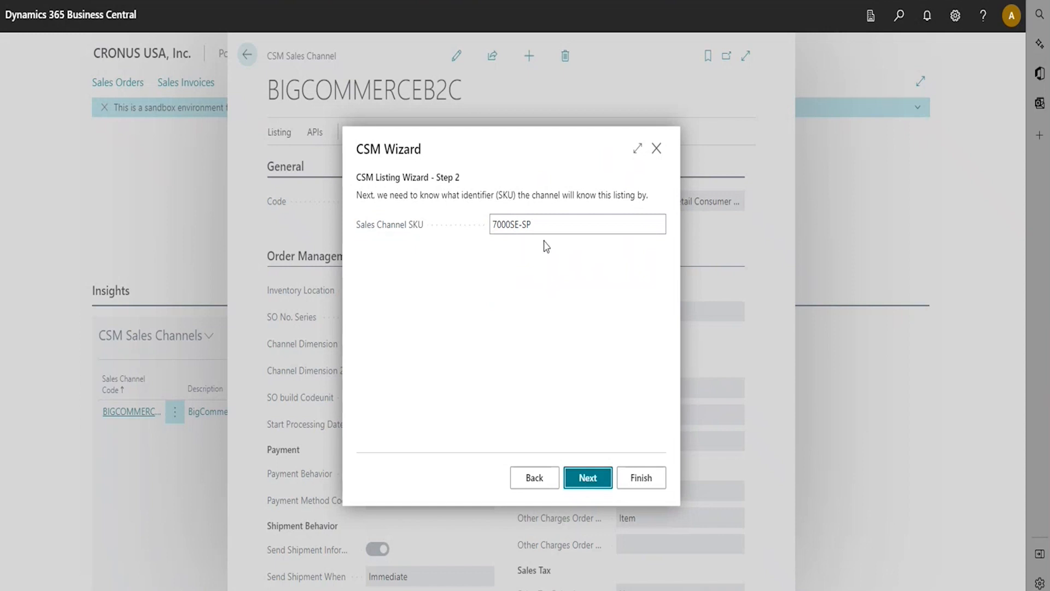
{"action": "left_click", "coordinate": [577, 223]}
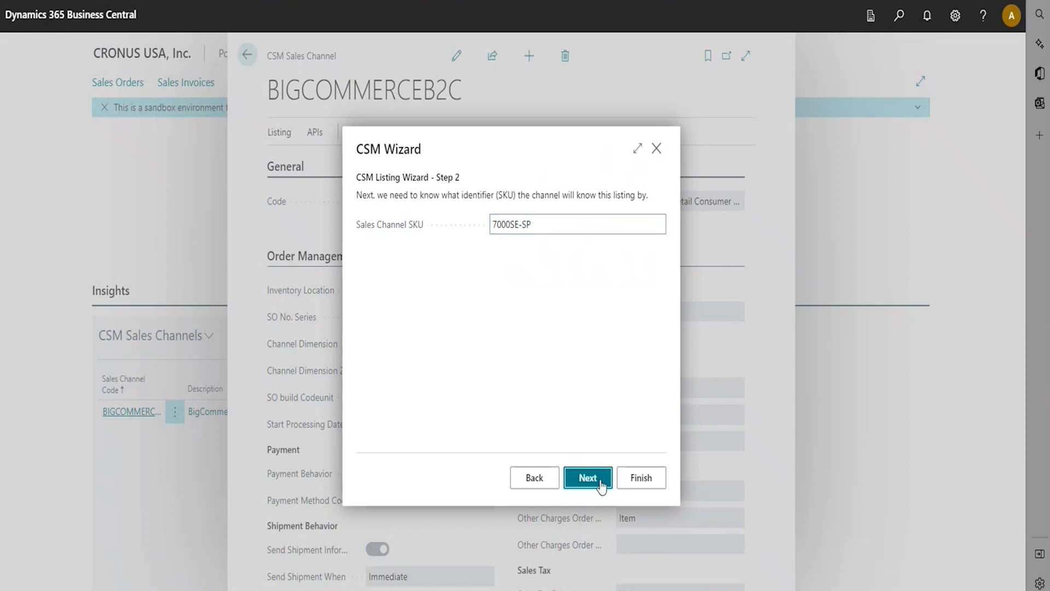
{"action": "mouse_move", "coordinate": [587, 478]}
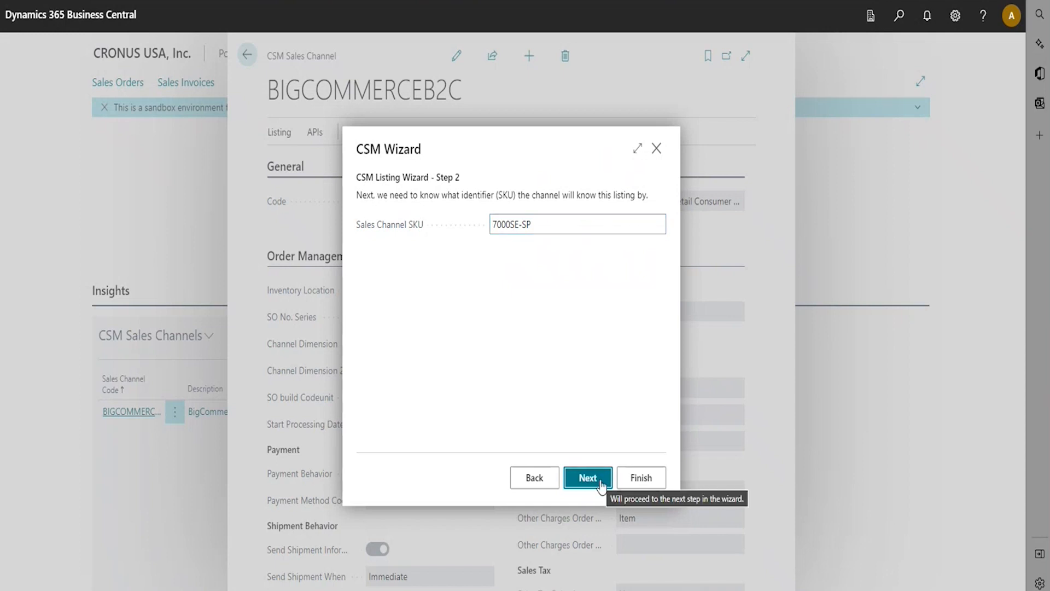
{"action": "left_click", "coordinate": [588, 478]}
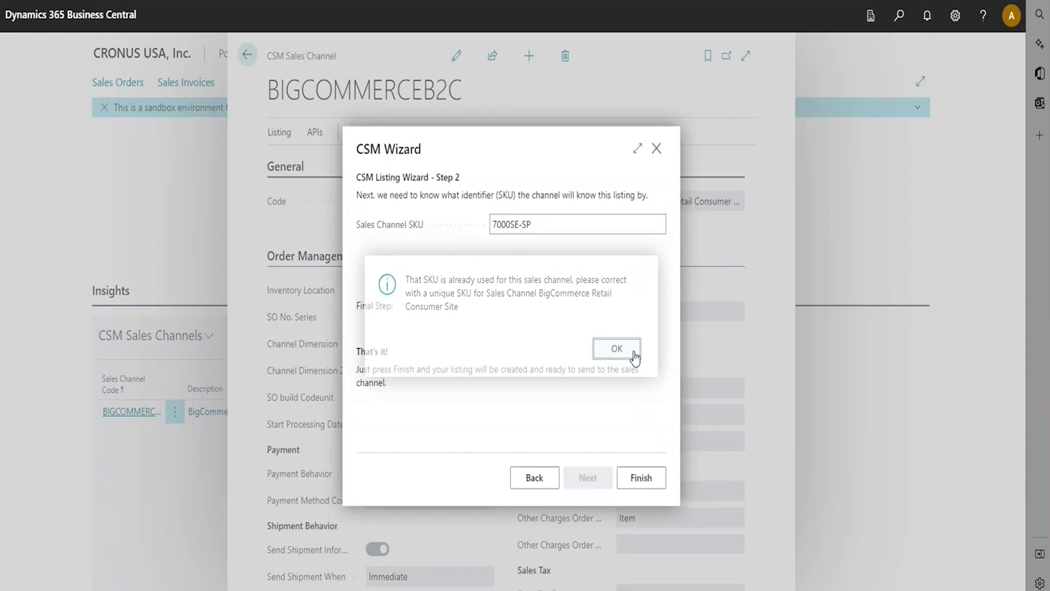
{"action": "left_click", "coordinate": [615, 348]}
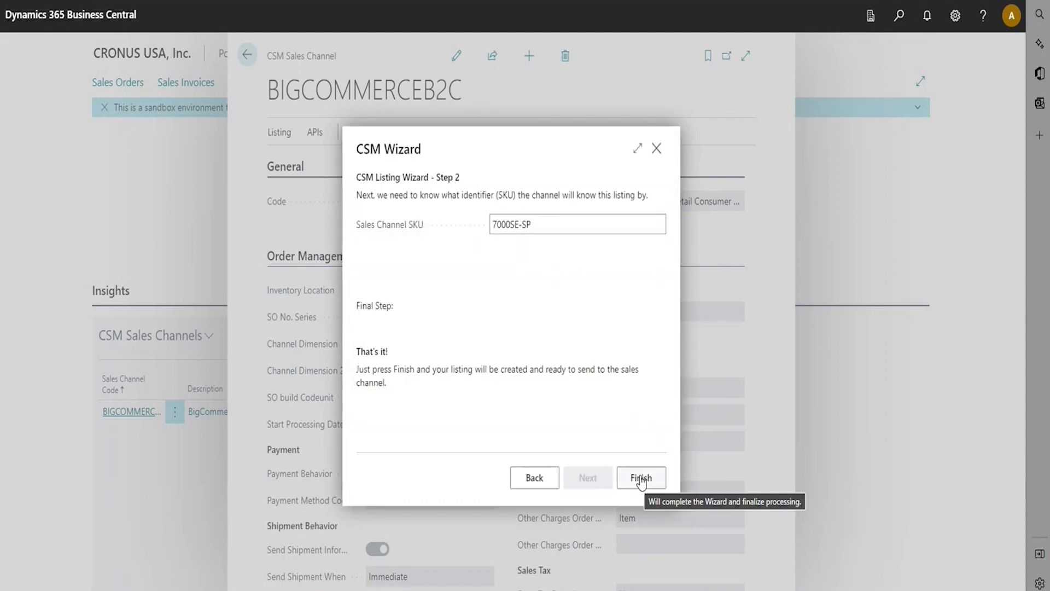
{"action": "mouse_move", "coordinate": [657, 149]}
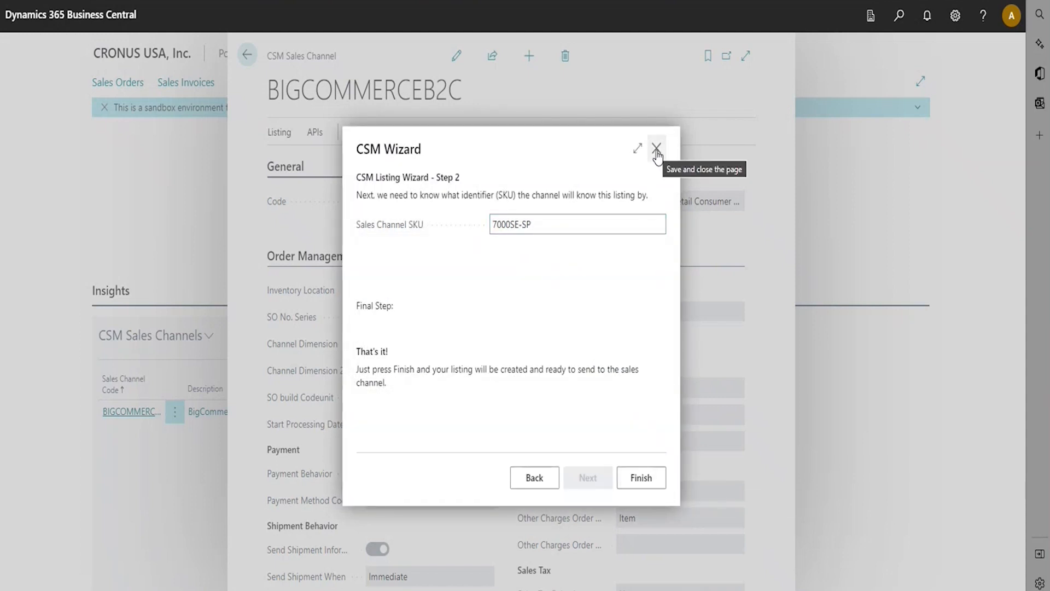
{"action": "left_click", "coordinate": [656, 149]}
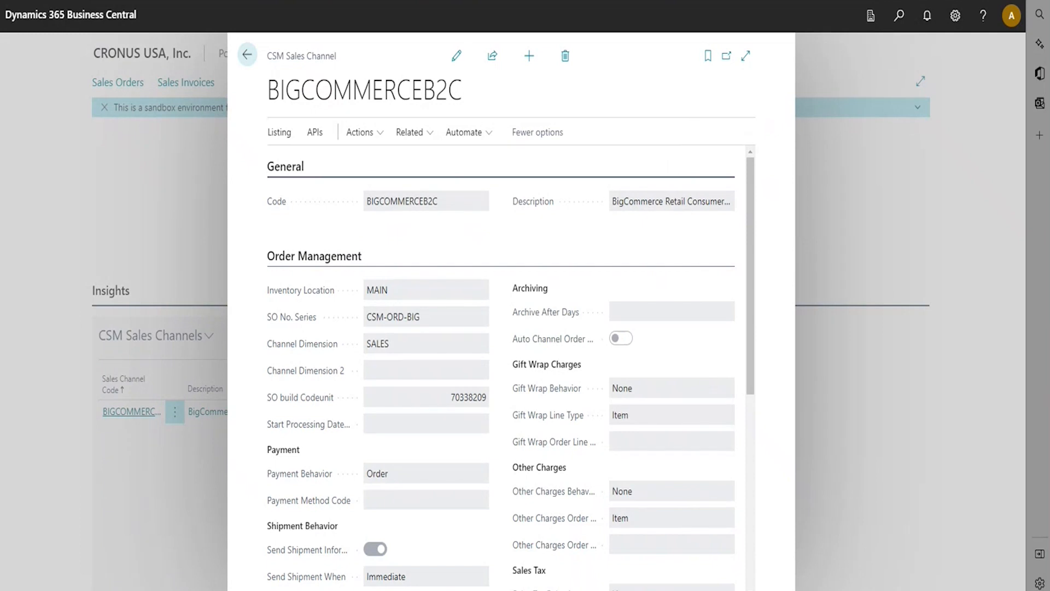
{"action": "mouse_move", "coordinate": [329, 152]}
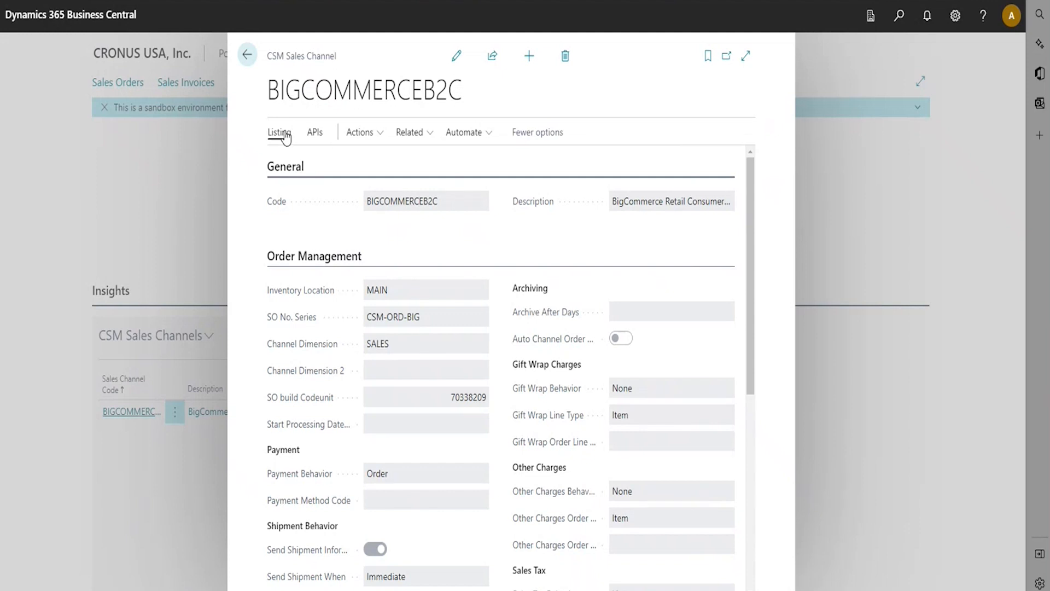
{"action": "mouse_move", "coordinate": [435, 150]}
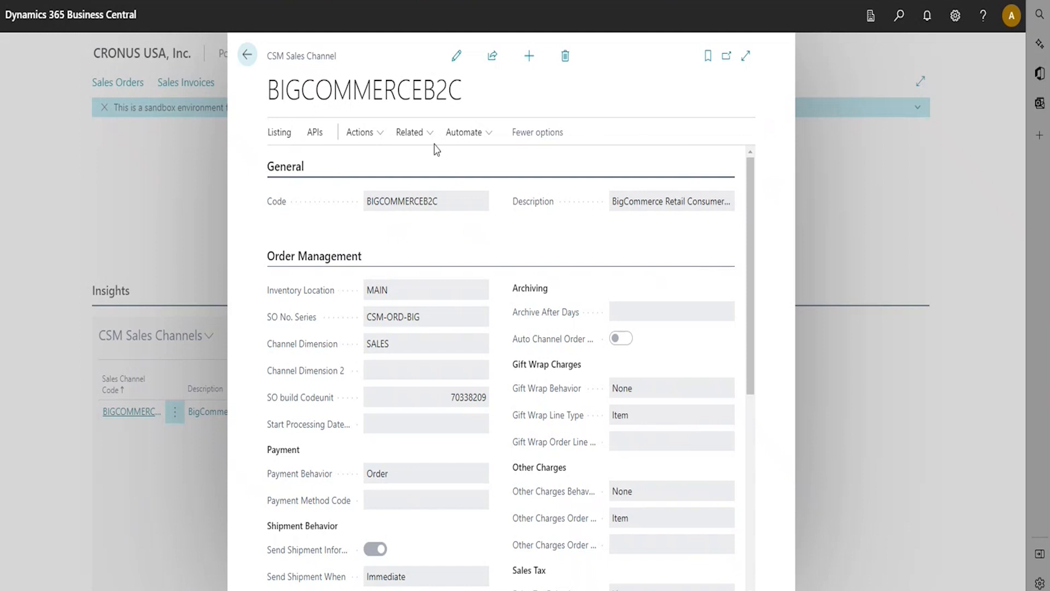
From Related > Listing, start Create Listing From BC Items on the BIGCOMMERCEB2C card.
{"action": "left_click", "coordinate": [409, 132]}
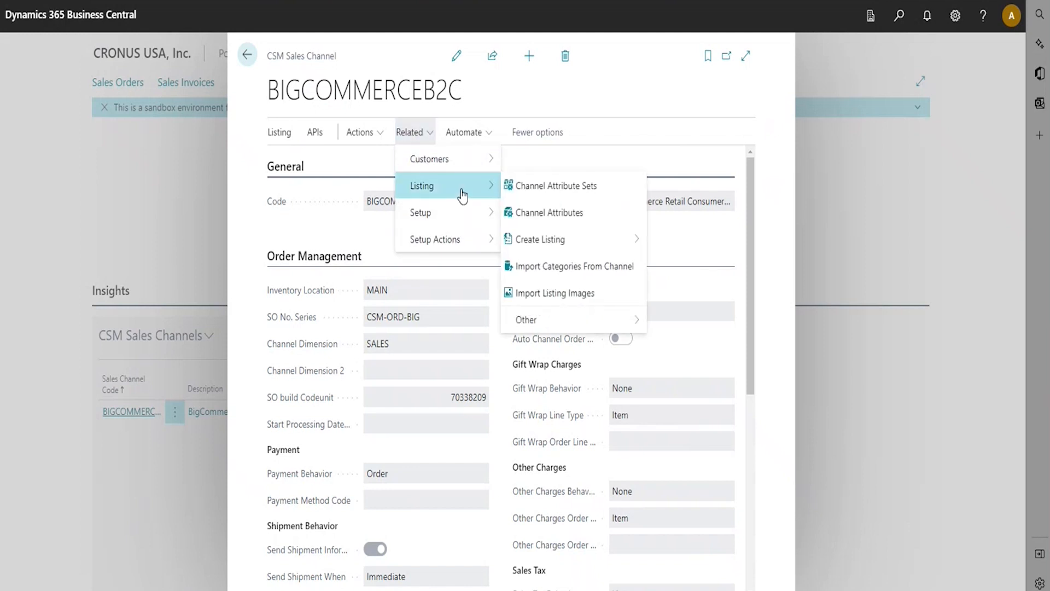
{"action": "mouse_move", "coordinate": [545, 212]}
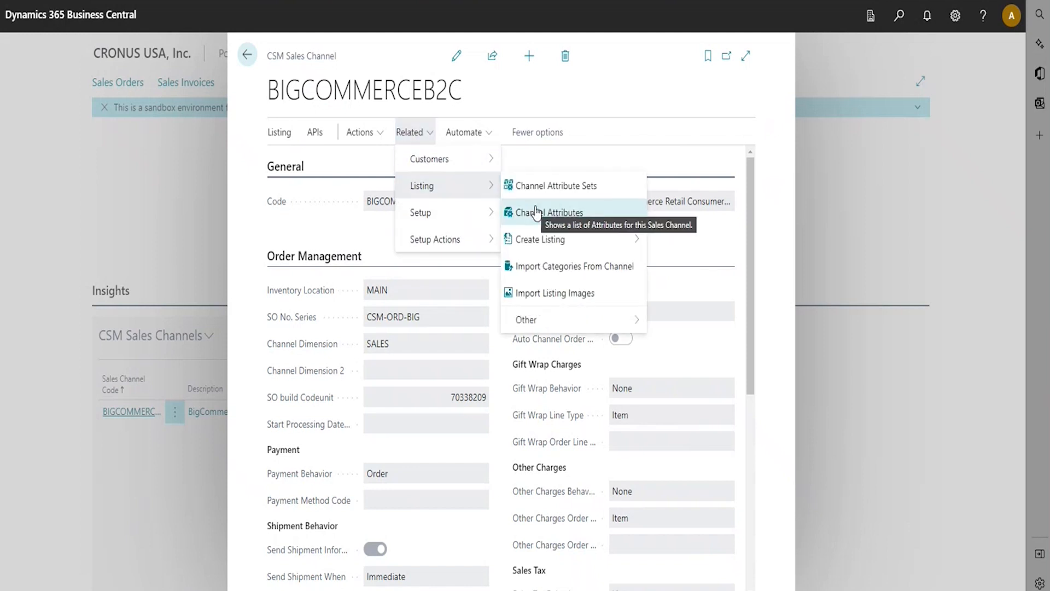
{"action": "mouse_move", "coordinate": [540, 240]}
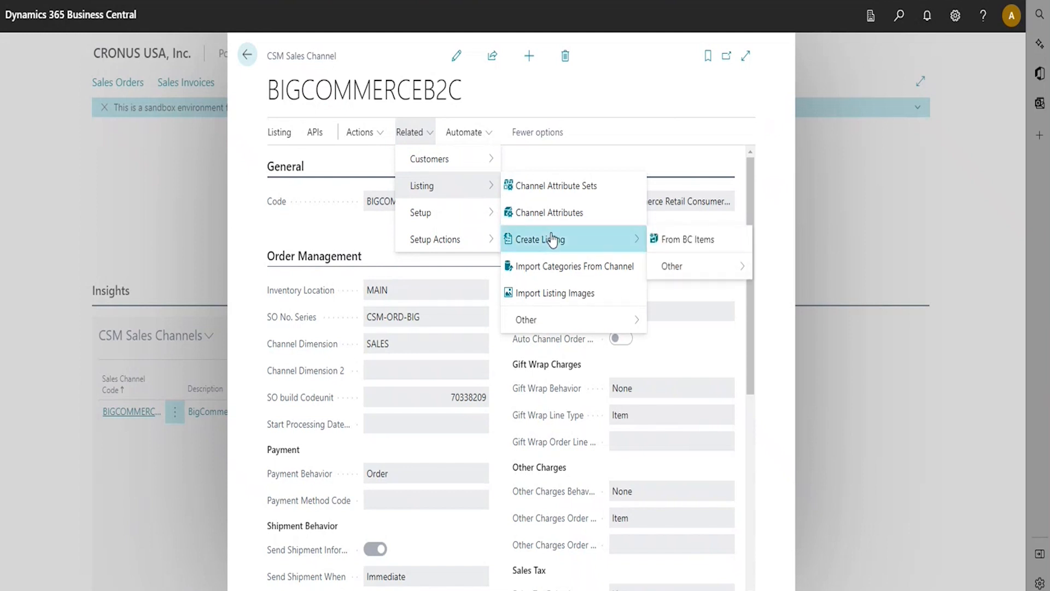
{"action": "mouse_move", "coordinate": [690, 239]}
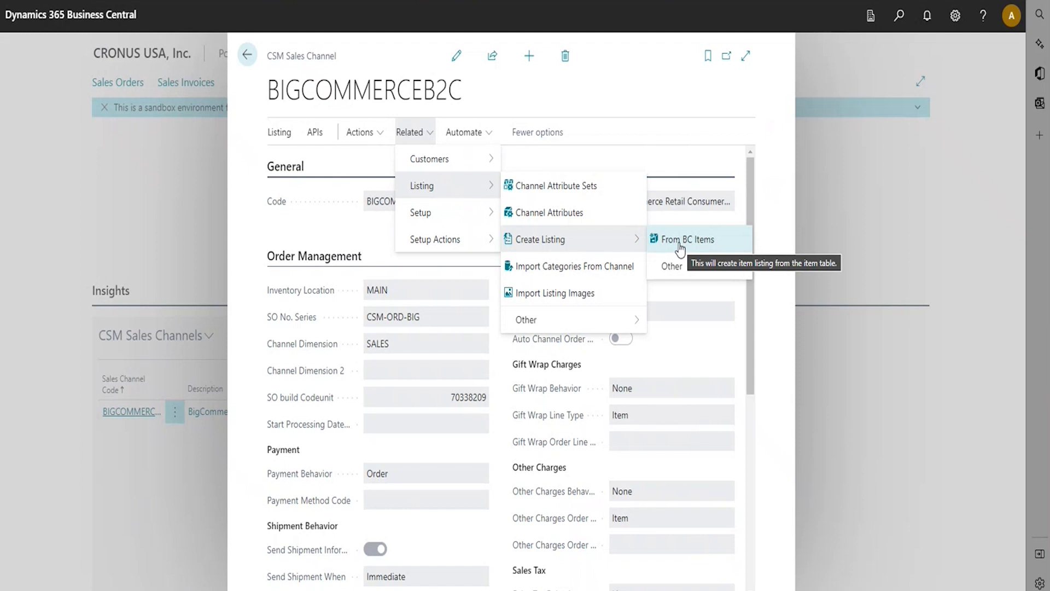
{"action": "left_click", "coordinate": [687, 239]}
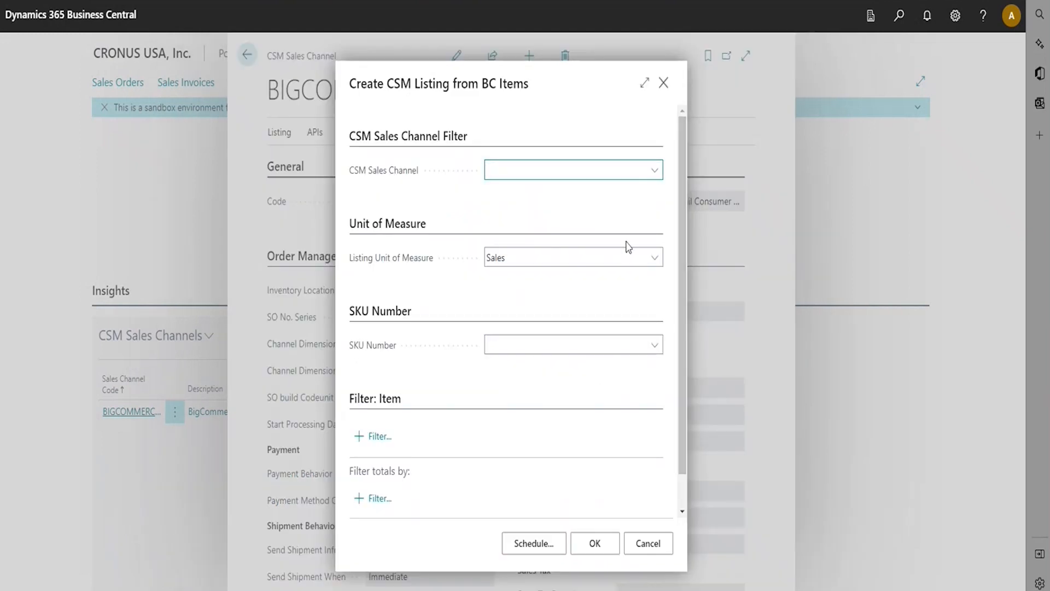
{"action": "mouse_move", "coordinate": [628, 249]}
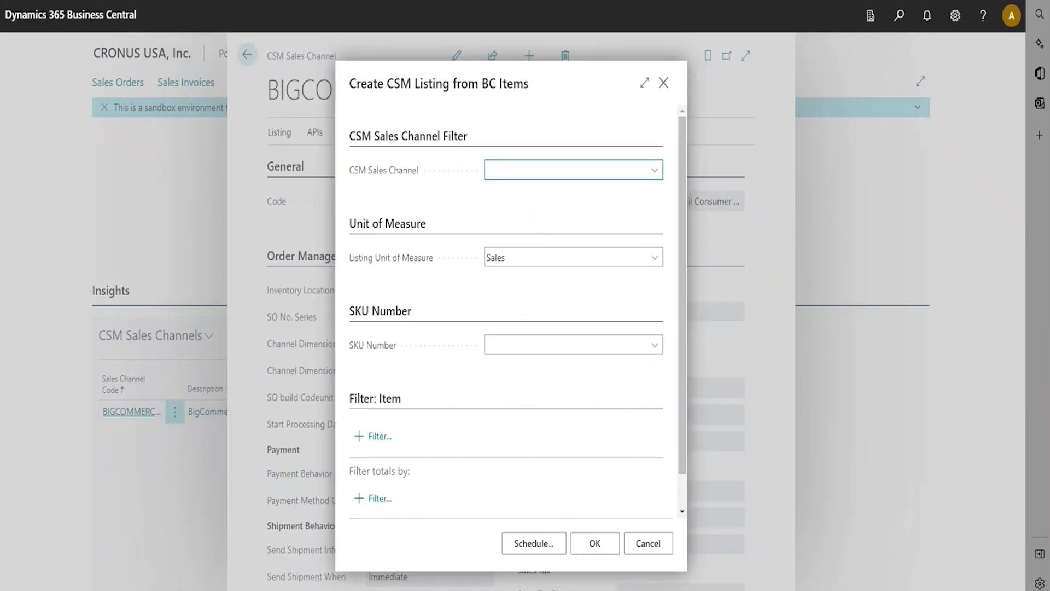
{"action": "mouse_move", "coordinate": [225, 332]}
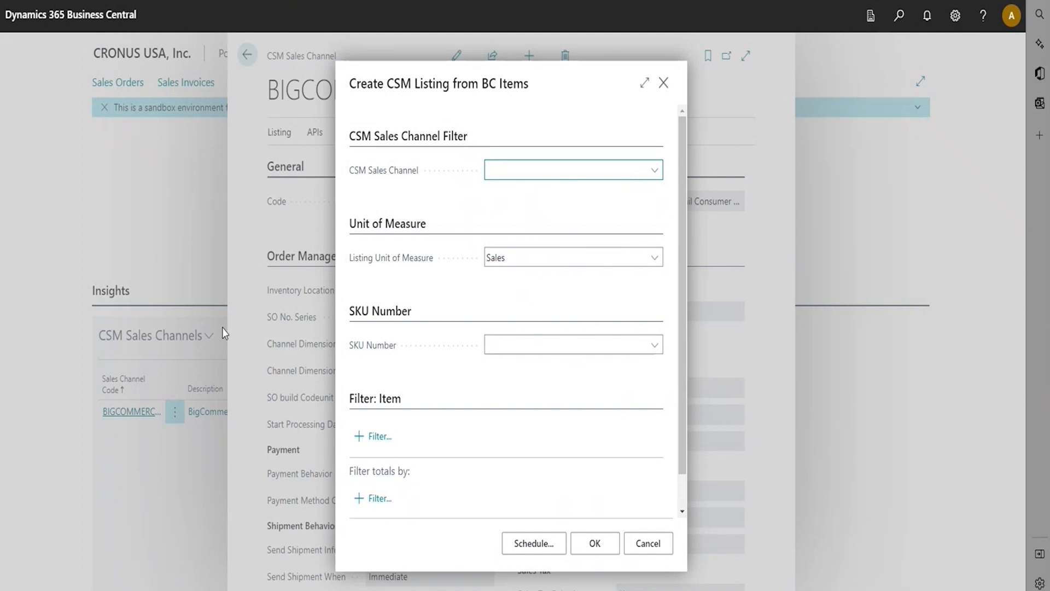
Set CSM Sales Channel to BIGCOMMERCEB2C and SKU Number to Item Identifier.
{"action": "left_click", "coordinate": [654, 170]}
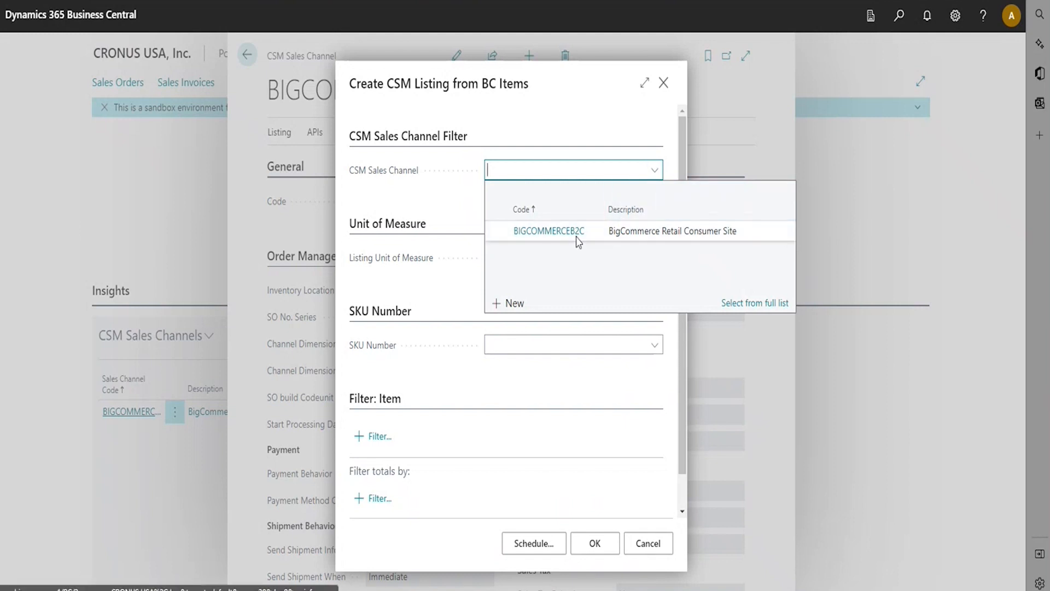
{"action": "left_click", "coordinate": [549, 230]}
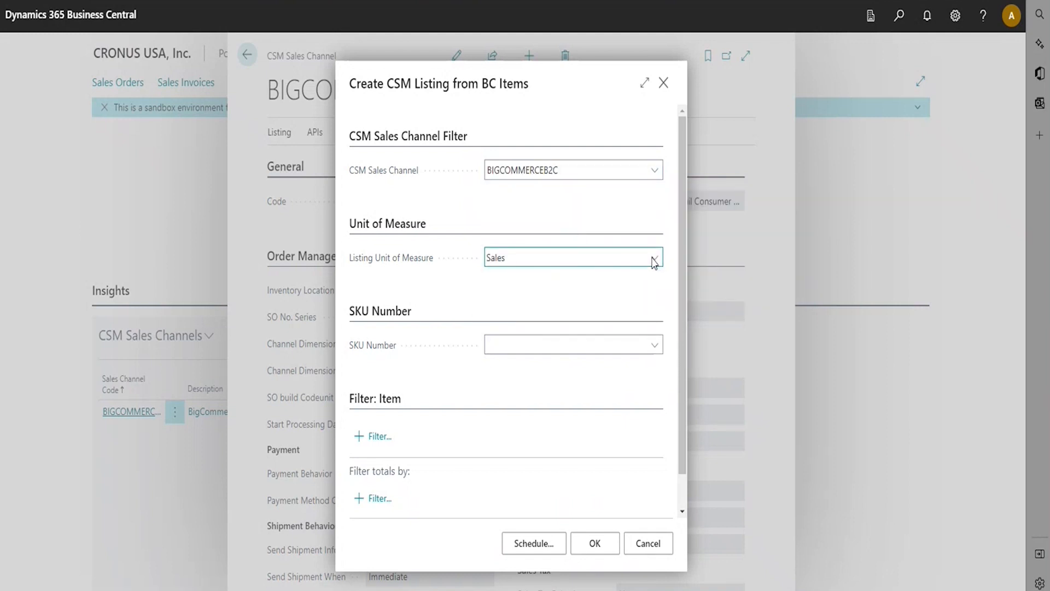
{"action": "left_click", "coordinate": [572, 344]}
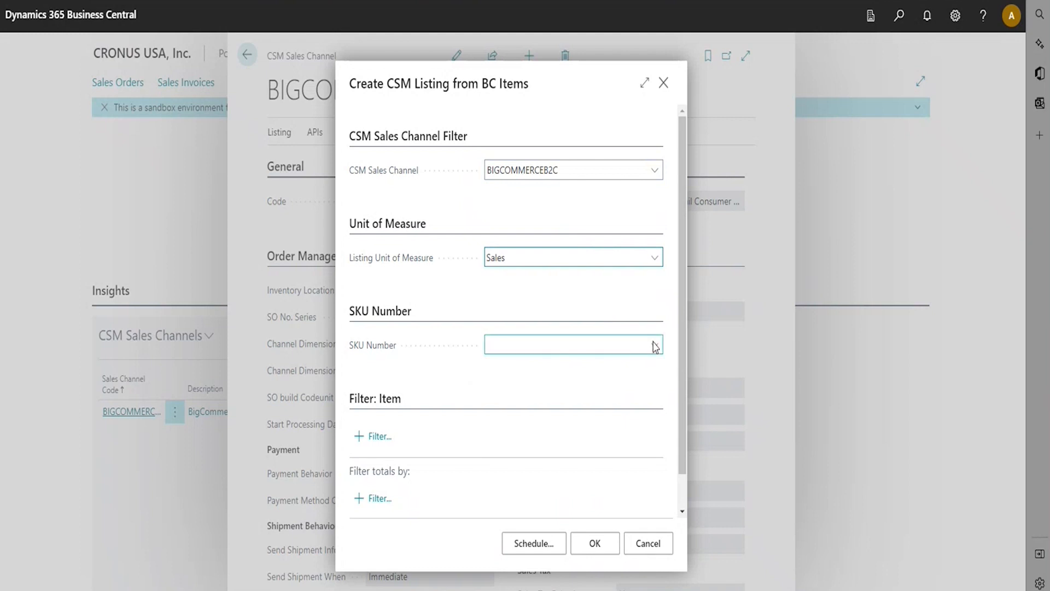
{"action": "left_click", "coordinate": [655, 345]}
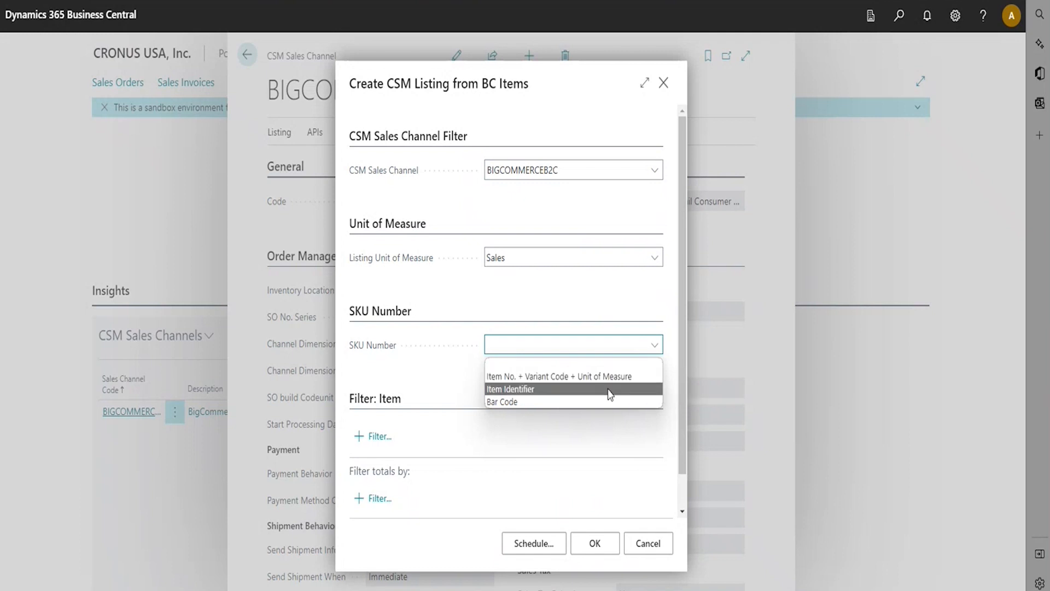
{"action": "left_click", "coordinate": [510, 389]}
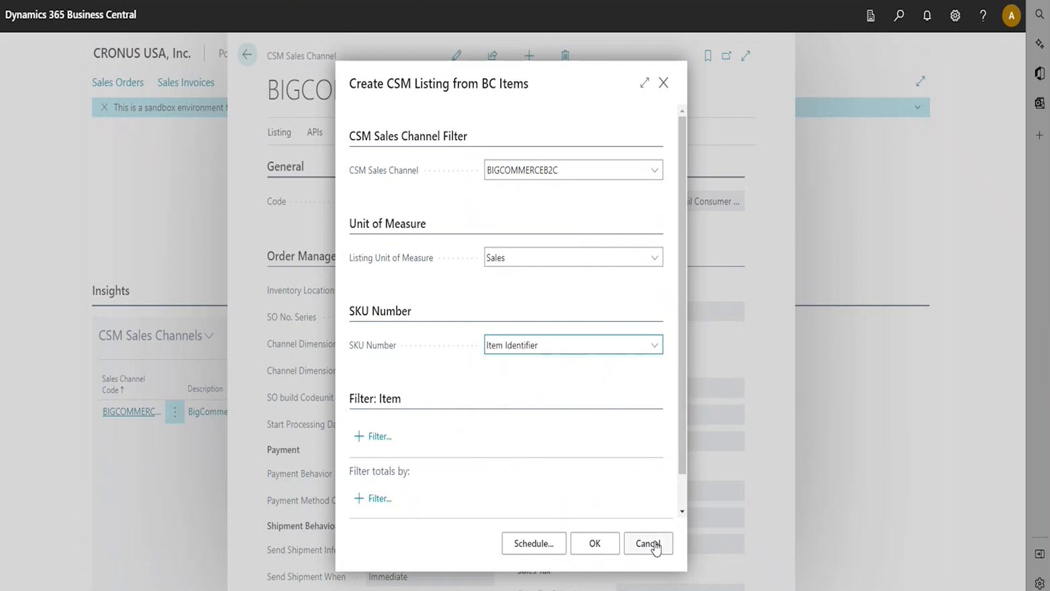
{"action": "mouse_move", "coordinate": [594, 544]}
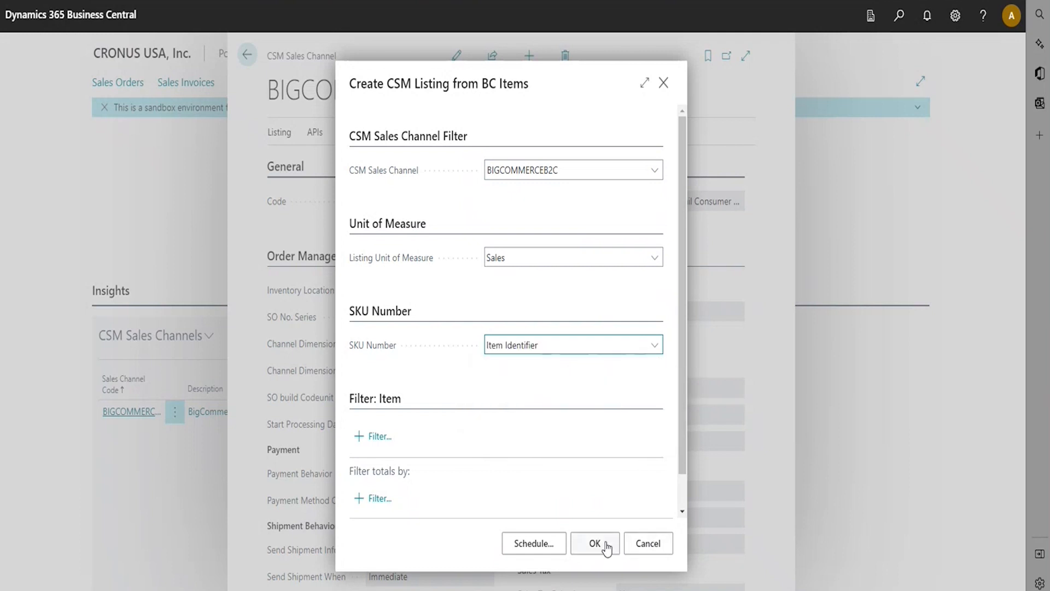
Confirm the dialog to create the listings and return to the channel card.
{"action": "left_click", "coordinate": [593, 544]}
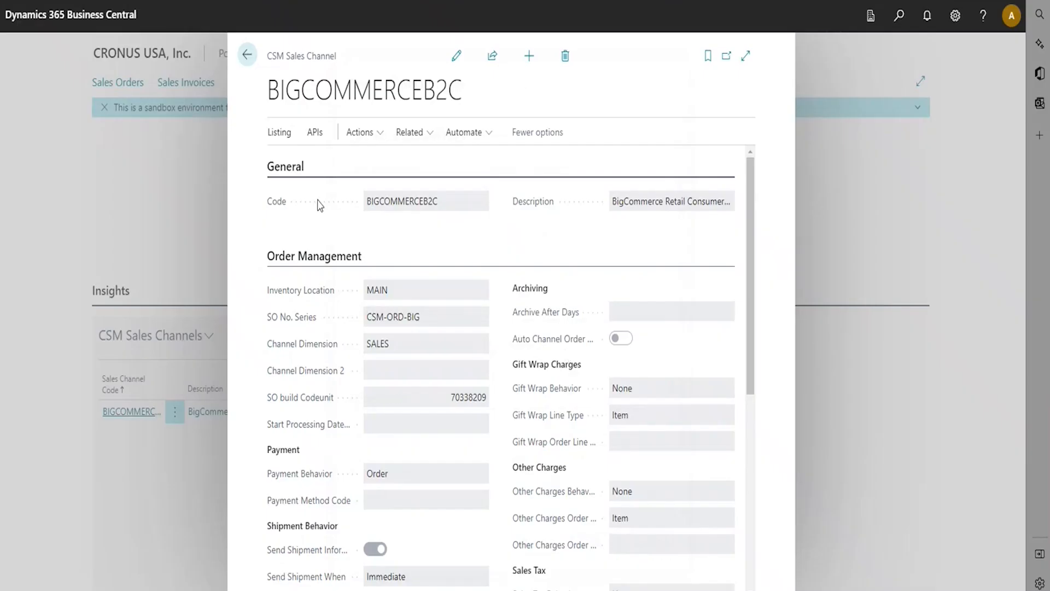
{"action": "mouse_move", "coordinate": [247, 56]}
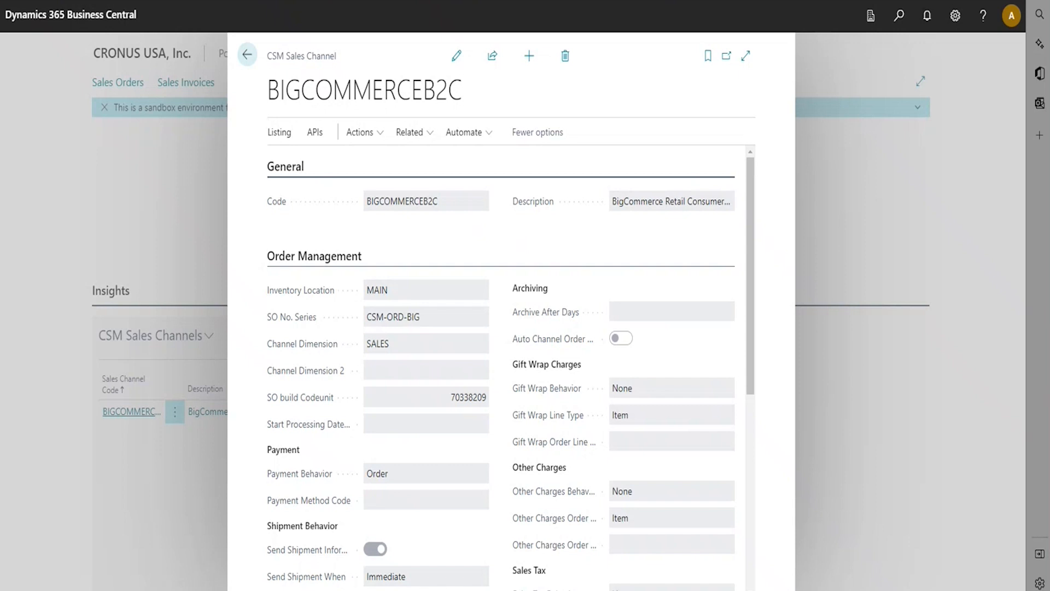
{"action": "mouse_move", "coordinate": [415, 243]}
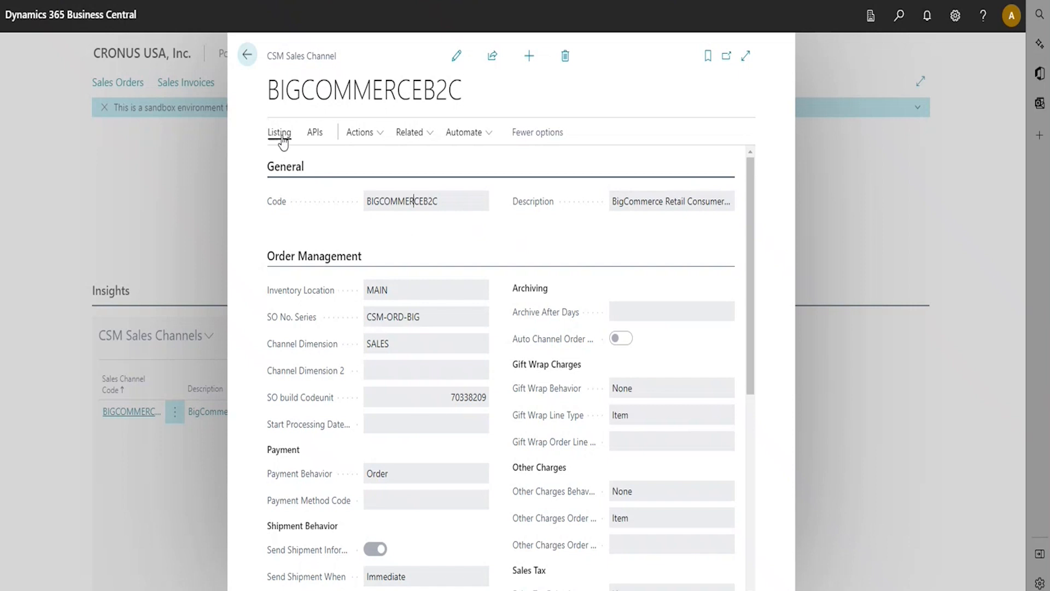
Show the Channel Listings, including 7000-SP Dog Sweater and 7001-SP Dog Vest.
{"action": "left_click", "coordinate": [279, 133]}
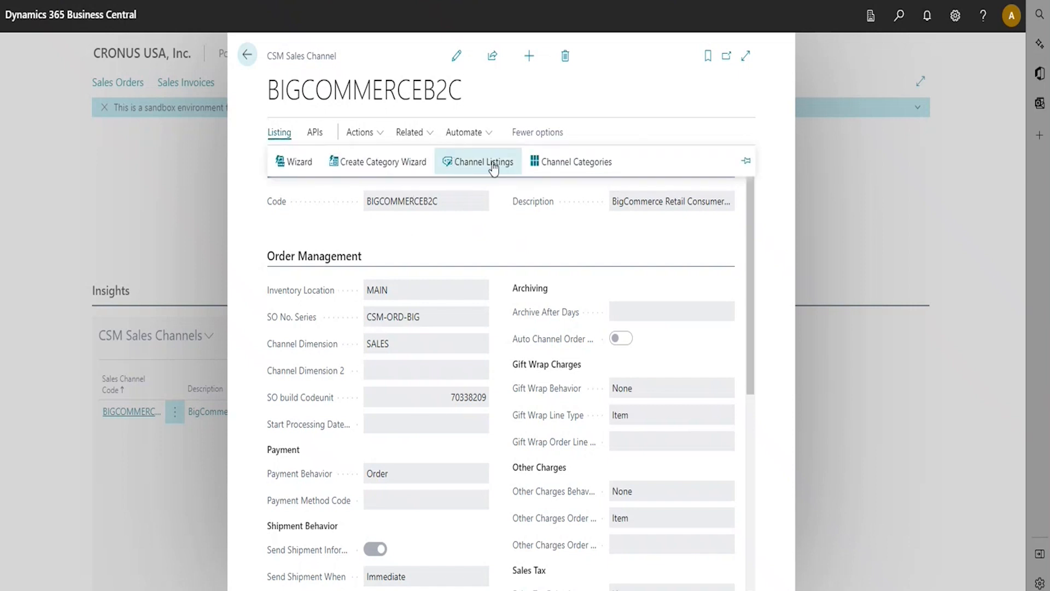
{"action": "mouse_move", "coordinate": [478, 161]}
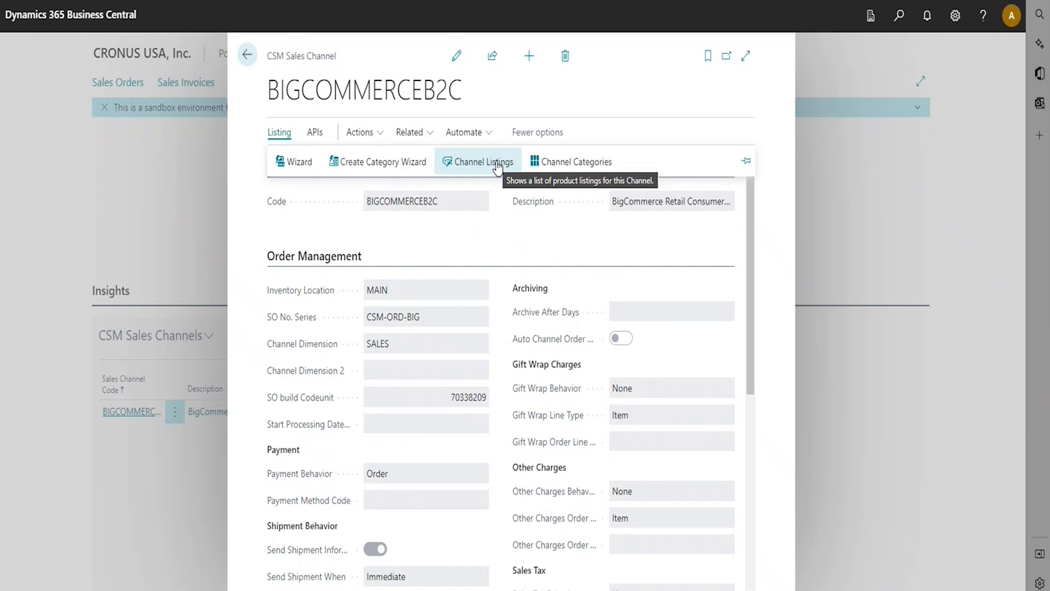
{"action": "left_click", "coordinate": [478, 162]}
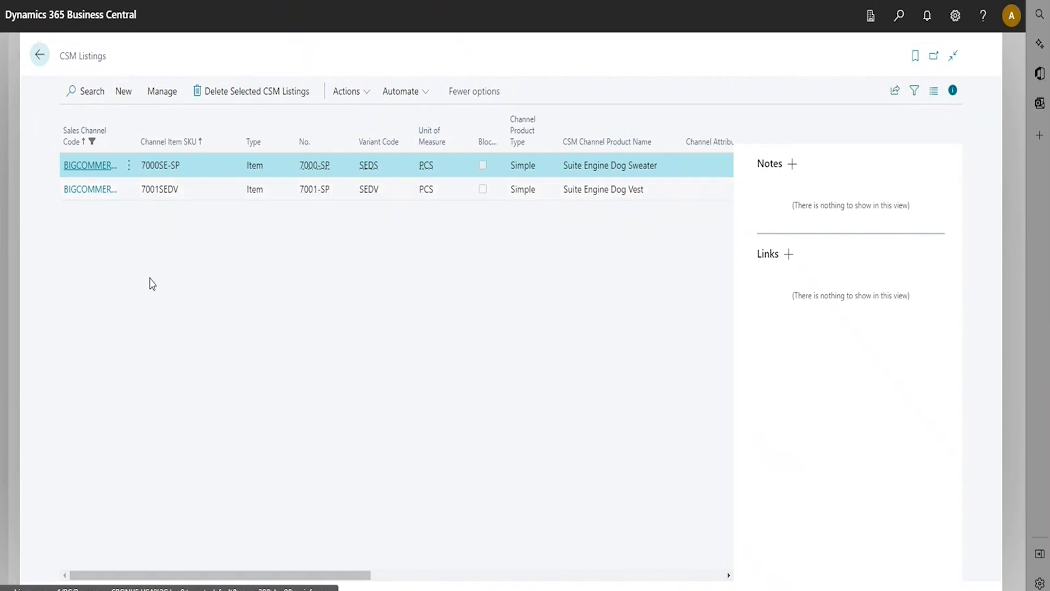
{"action": "mouse_move", "coordinate": [85, 168]}
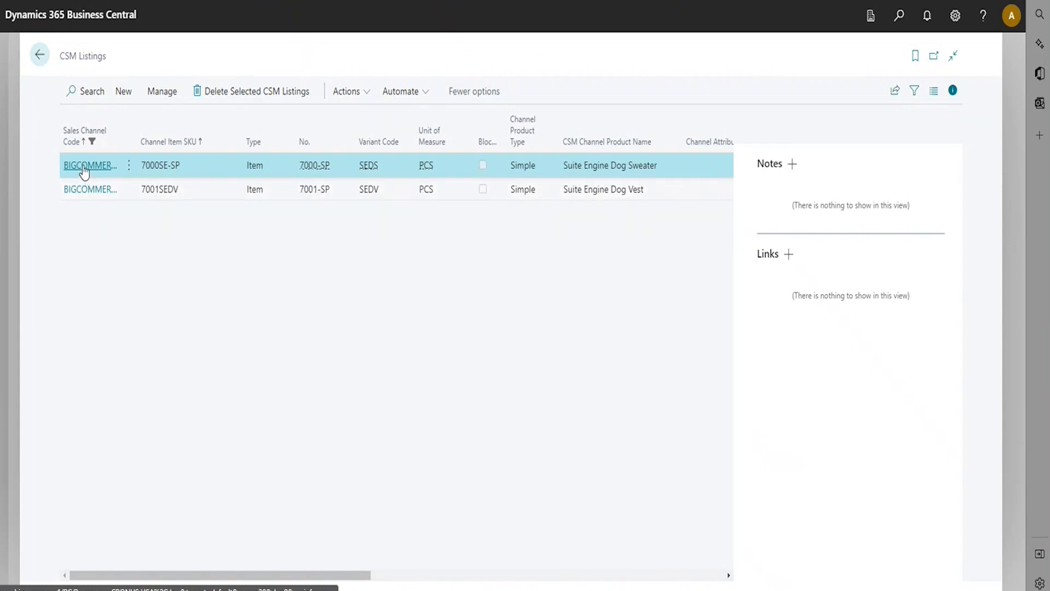
In the Dog Sweater listing, open the Description product information line's options.
{"action": "left_click", "coordinate": [90, 165]}
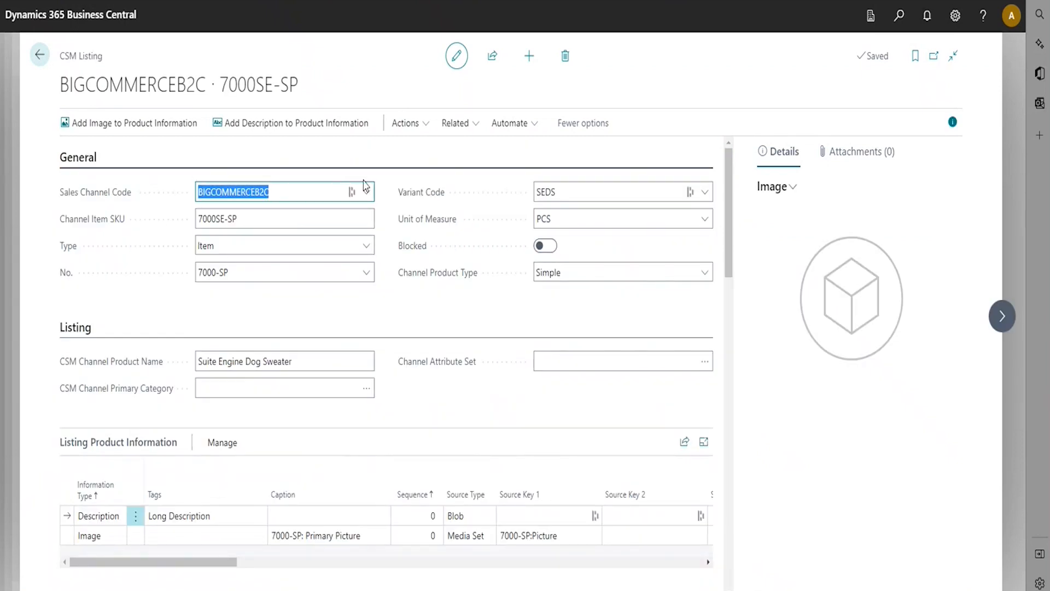
{"action": "mouse_move", "coordinate": [366, 176]}
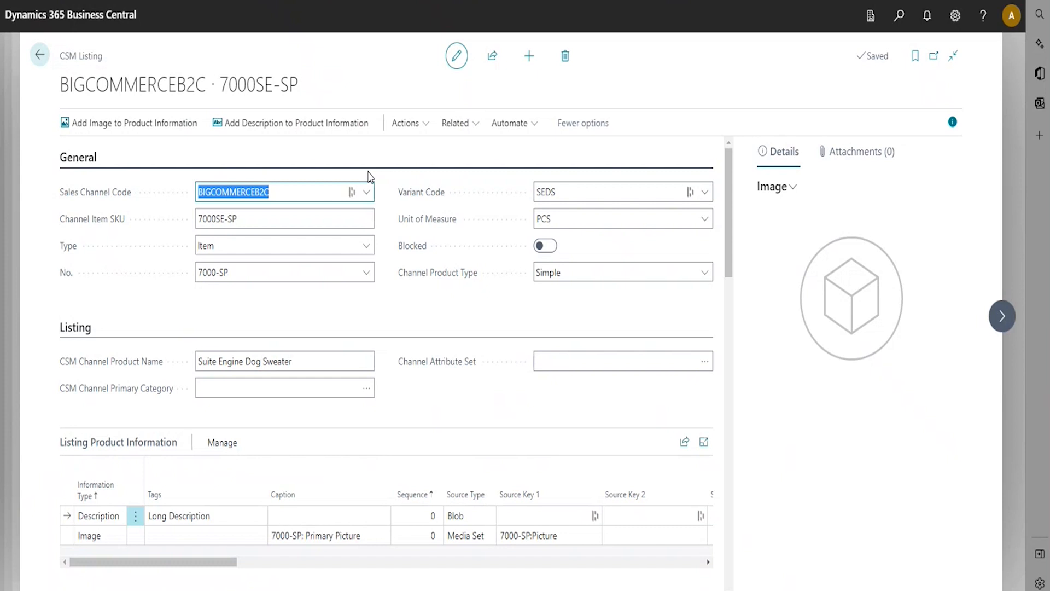
{"action": "mouse_move", "coordinate": [395, 258]}
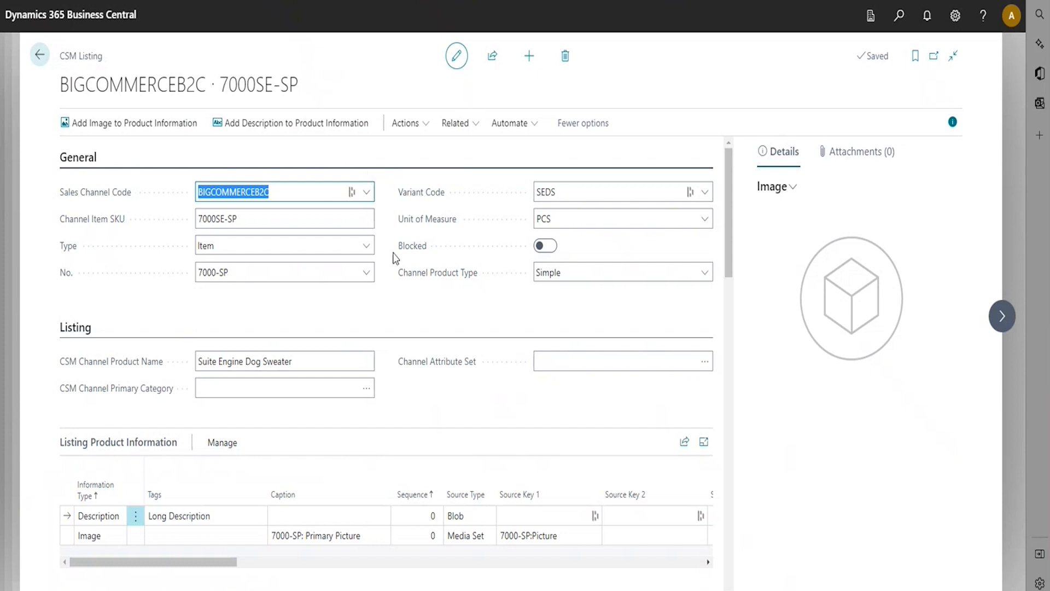
{"action": "mouse_move", "coordinate": [412, 413]}
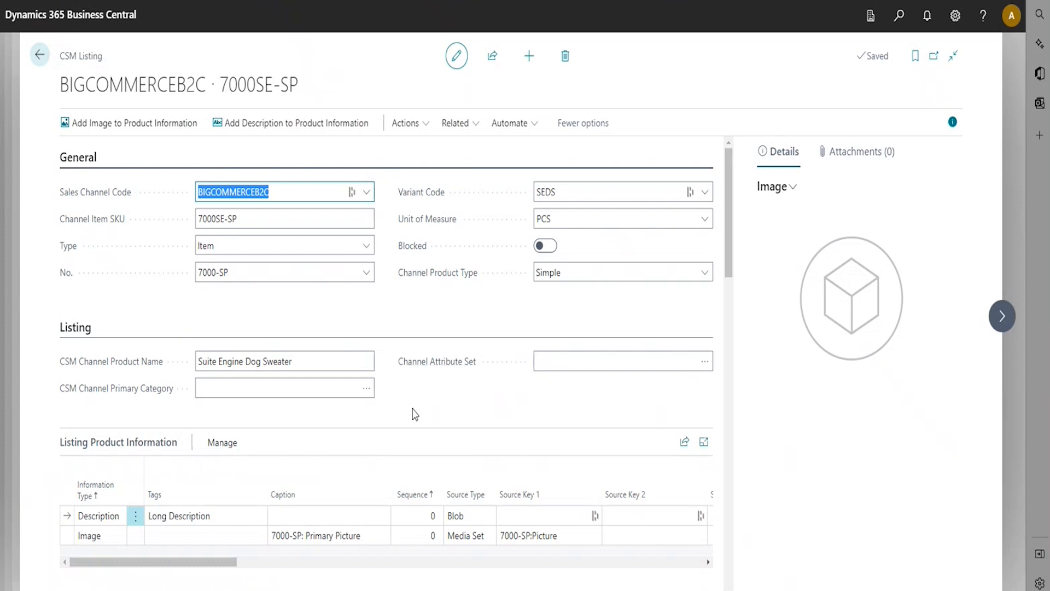
{"action": "scroll", "scroll_direction": "down", "scroll_amount": 3}
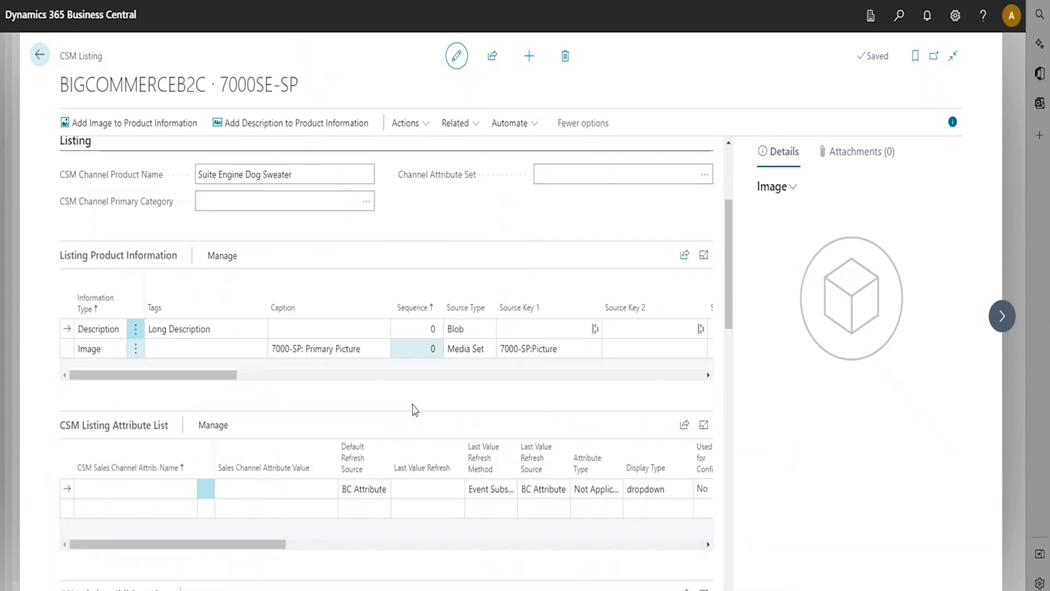
{"action": "scroll", "scroll_direction": "down", "scroll_amount": 3}
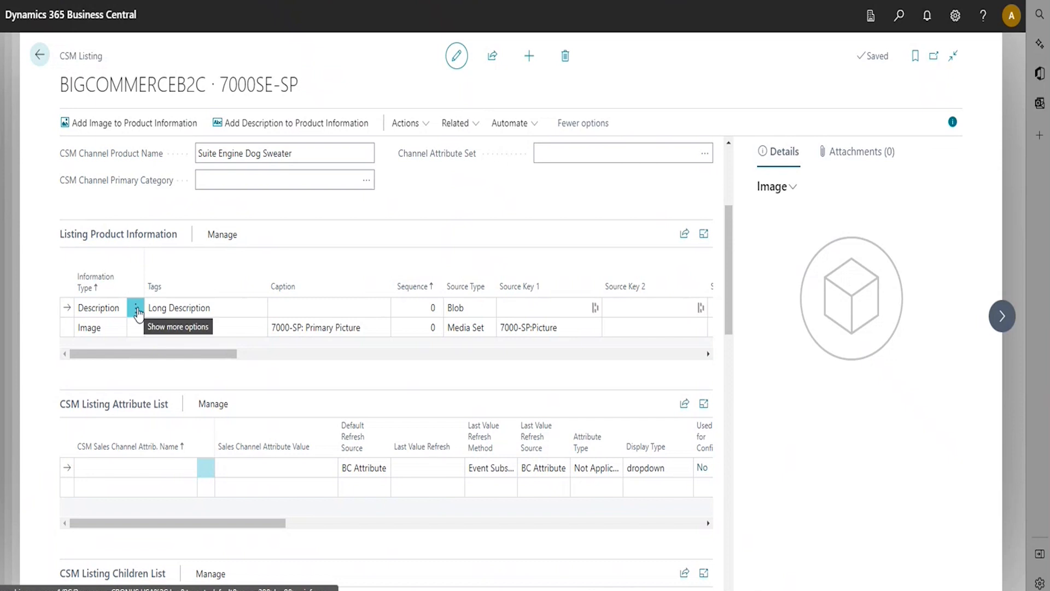
{"action": "left_click", "coordinate": [135, 307]}
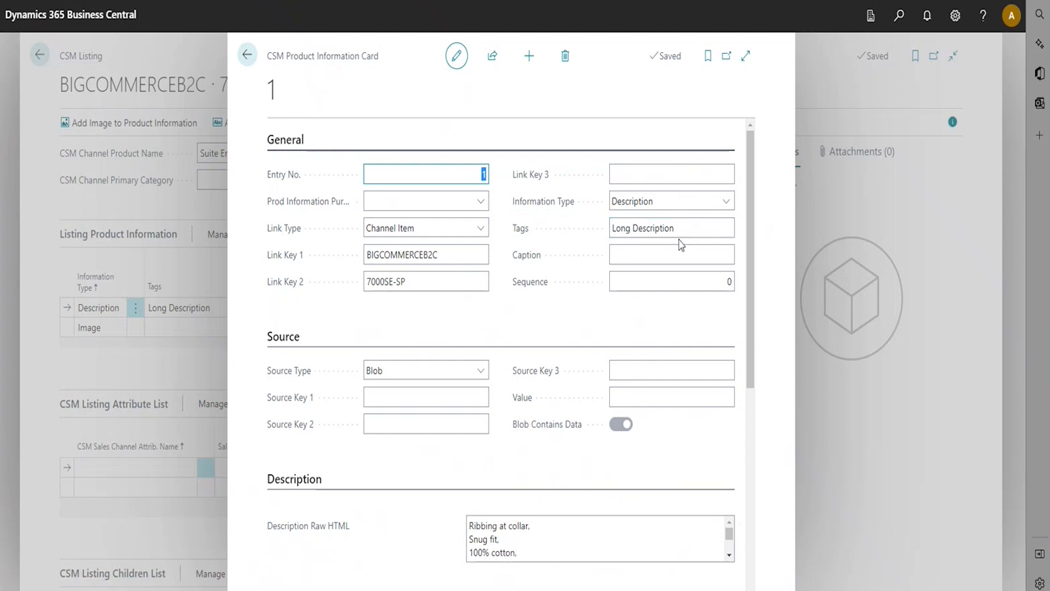
{"action": "left_click", "coordinate": [671, 228]}
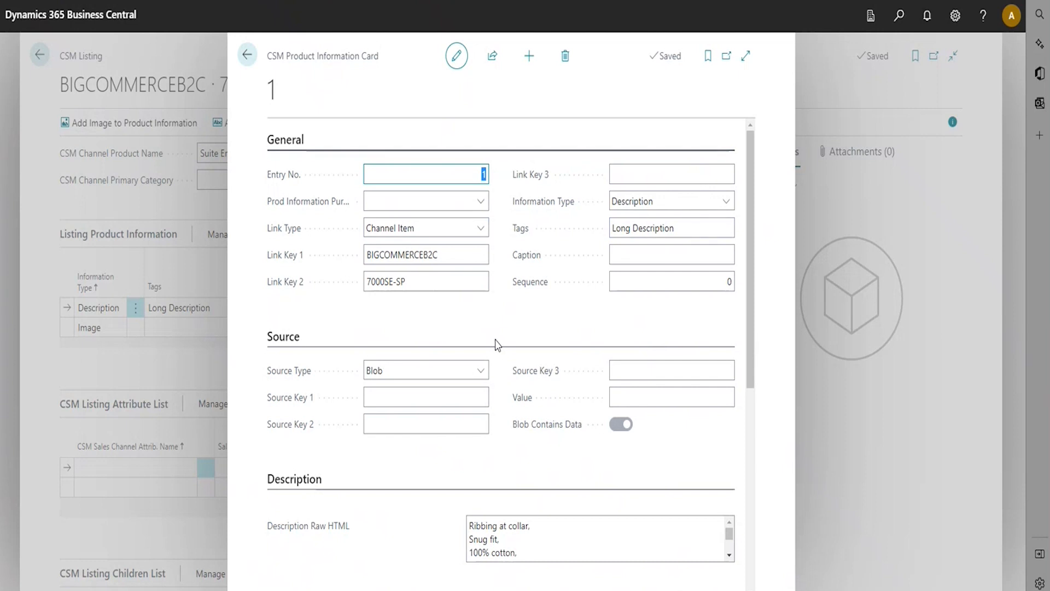
{"action": "mouse_move", "coordinate": [541, 448]}
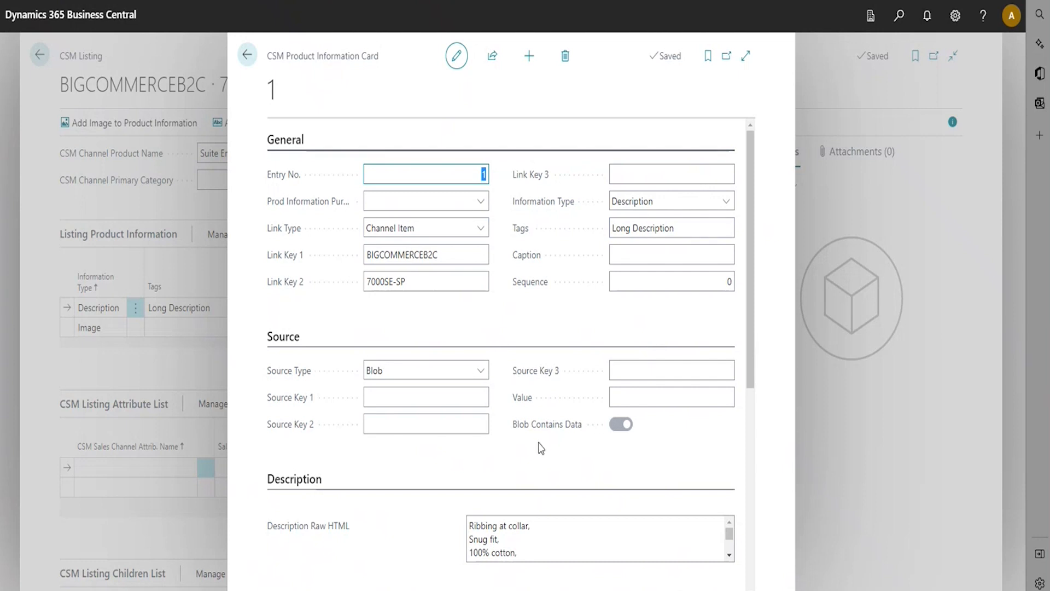
{"action": "scroll", "scroll_direction": "down", "scroll_amount": 3}
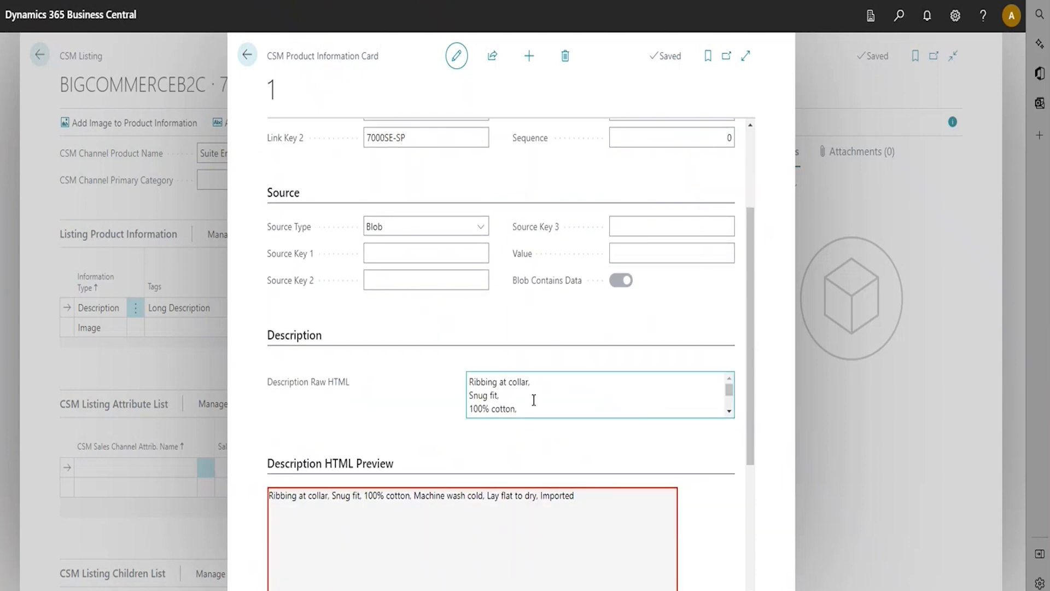
{"action": "mouse_move", "coordinate": [542, 408]}
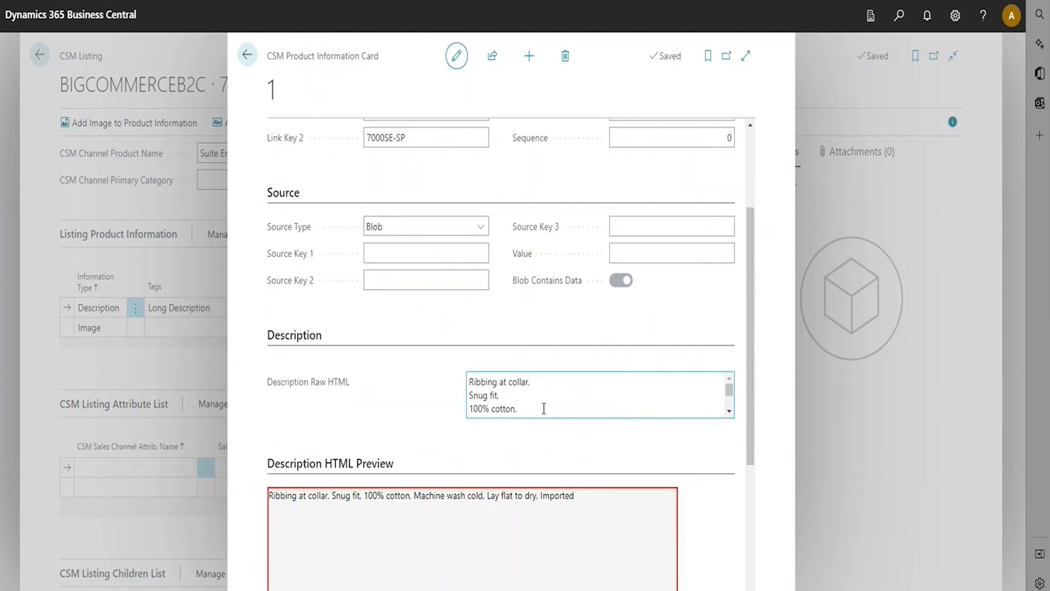
{"action": "scroll", "scroll_direction": "up", "scroll_amount": 3}
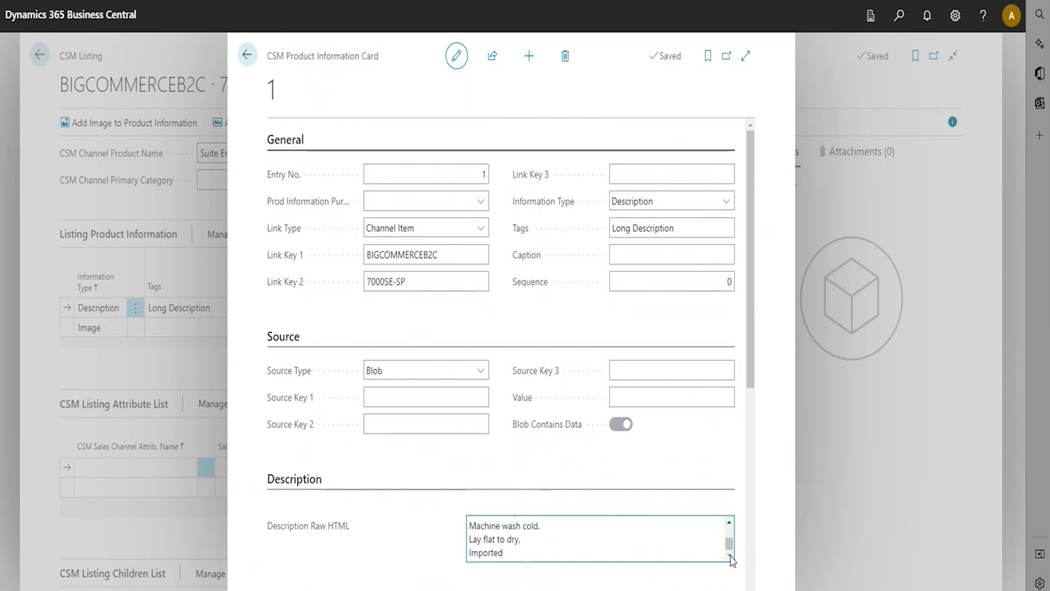
{"action": "scroll", "scroll_direction": "down", "scroll_amount": 3}
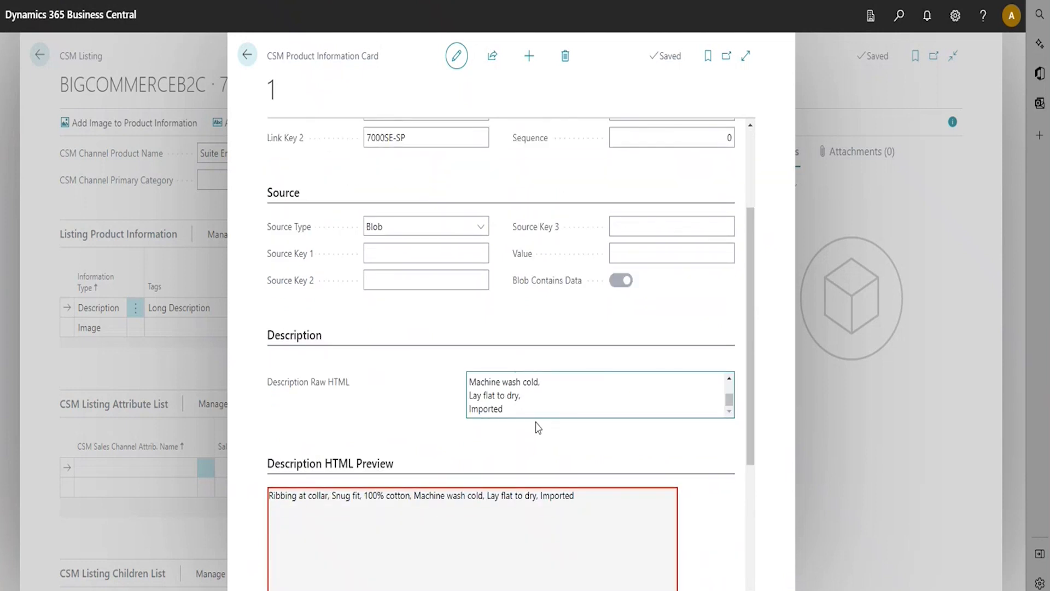
{"action": "mouse_move", "coordinate": [543, 484]}
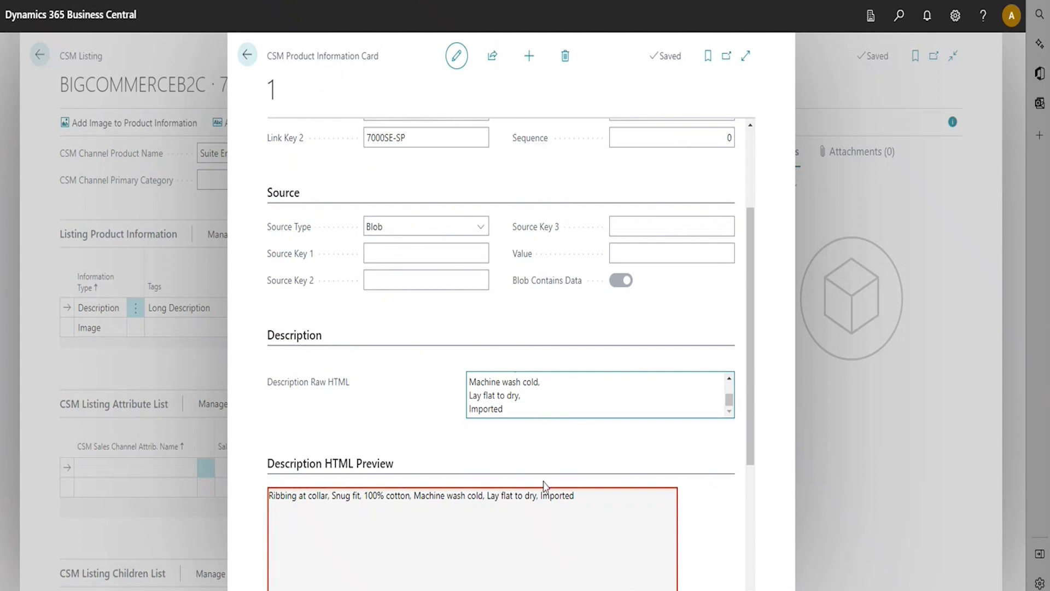
{"action": "mouse_move", "coordinate": [380, 501]}
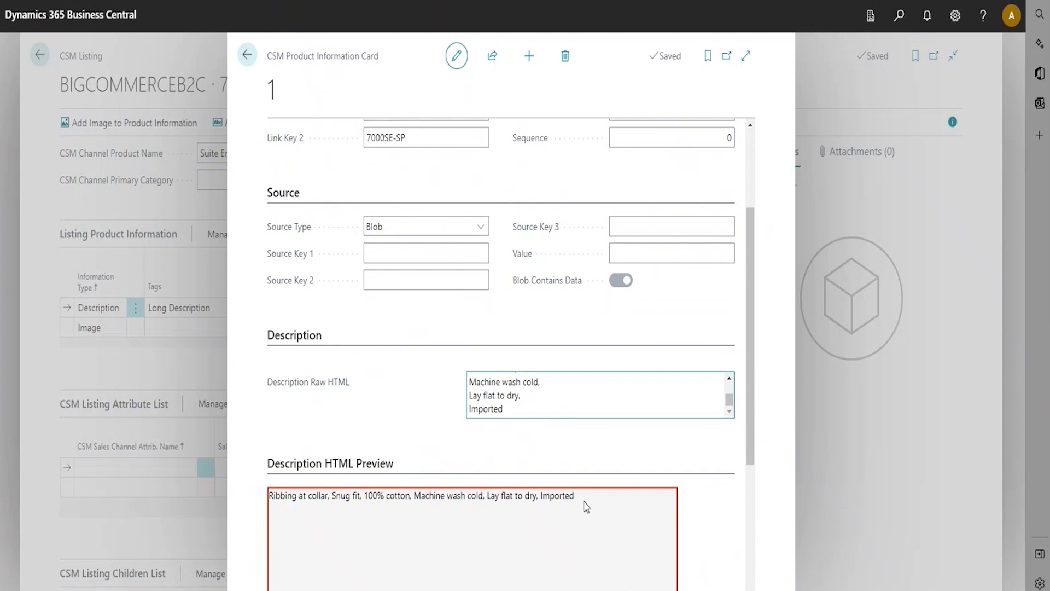
{"action": "mouse_move", "coordinate": [681, 473]}
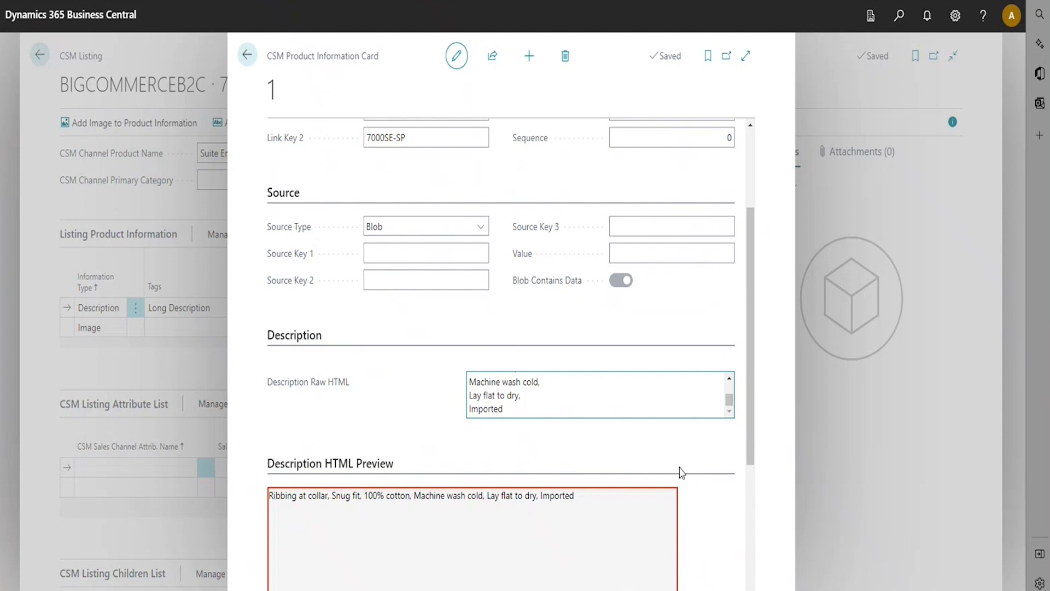
{"action": "scroll", "scroll_direction": "down", "scroll_amount": 3}
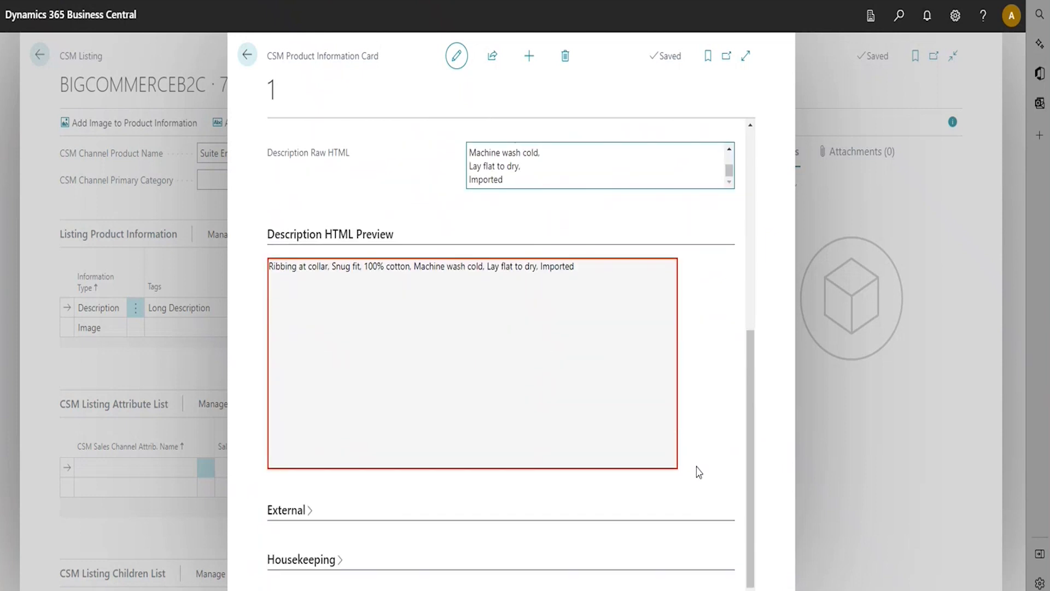
{"action": "scroll", "scroll_direction": "up", "scroll_amount": 3}
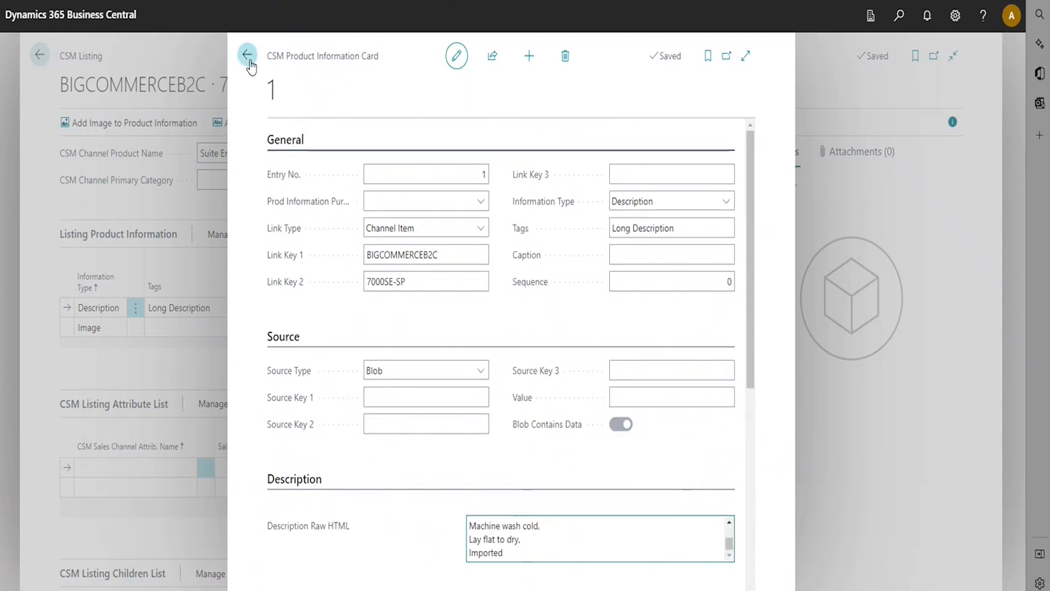
Close the description card and bring up the 7000SE-SP listing's Channel Integration actions.
{"action": "left_click", "coordinate": [247, 54]}
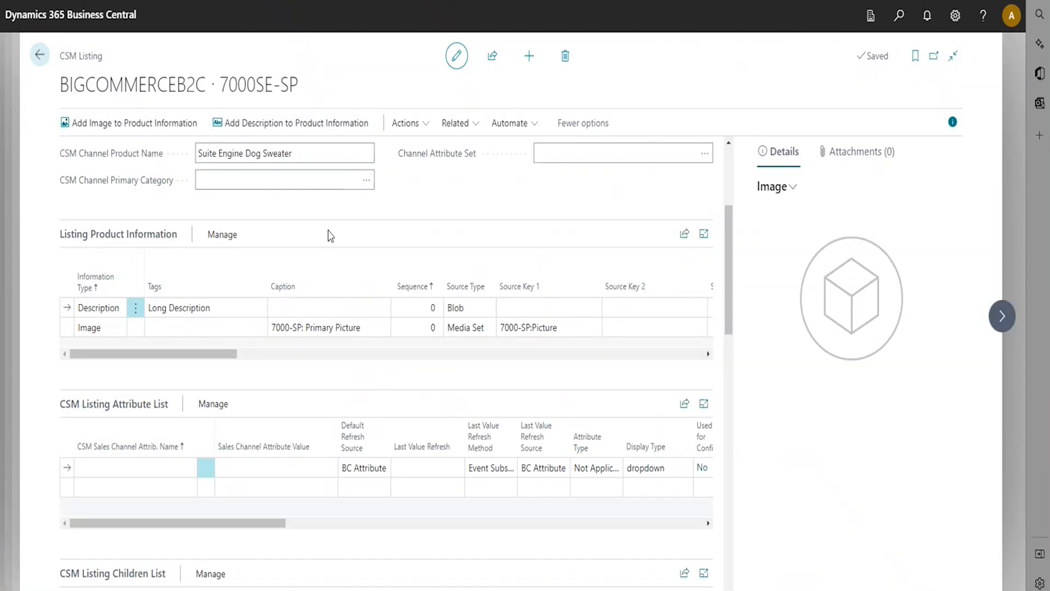
{"action": "mouse_move", "coordinate": [336, 248]}
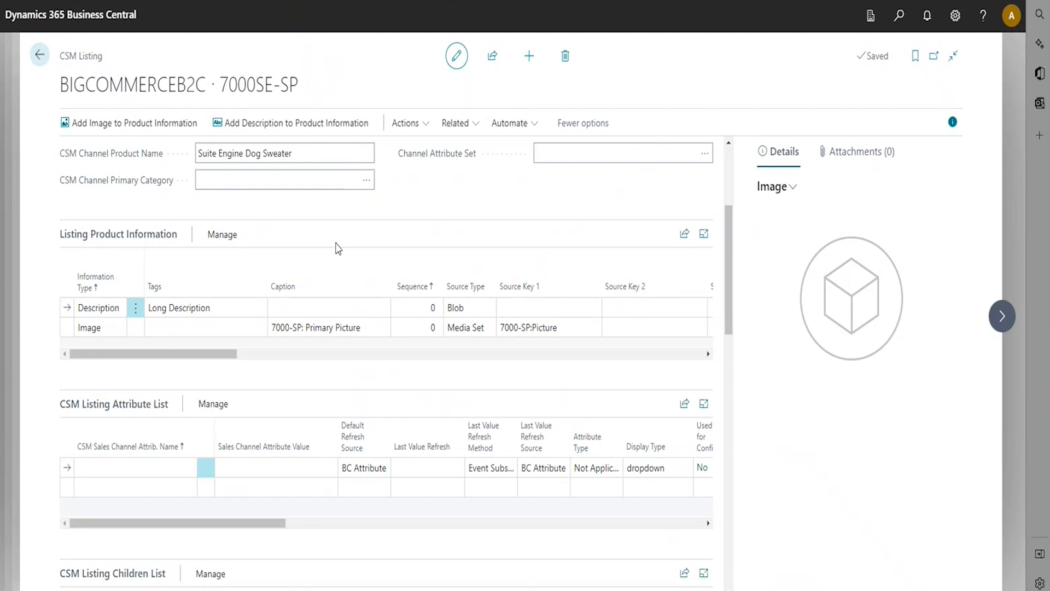
{"action": "mouse_move", "coordinate": [419, 123]}
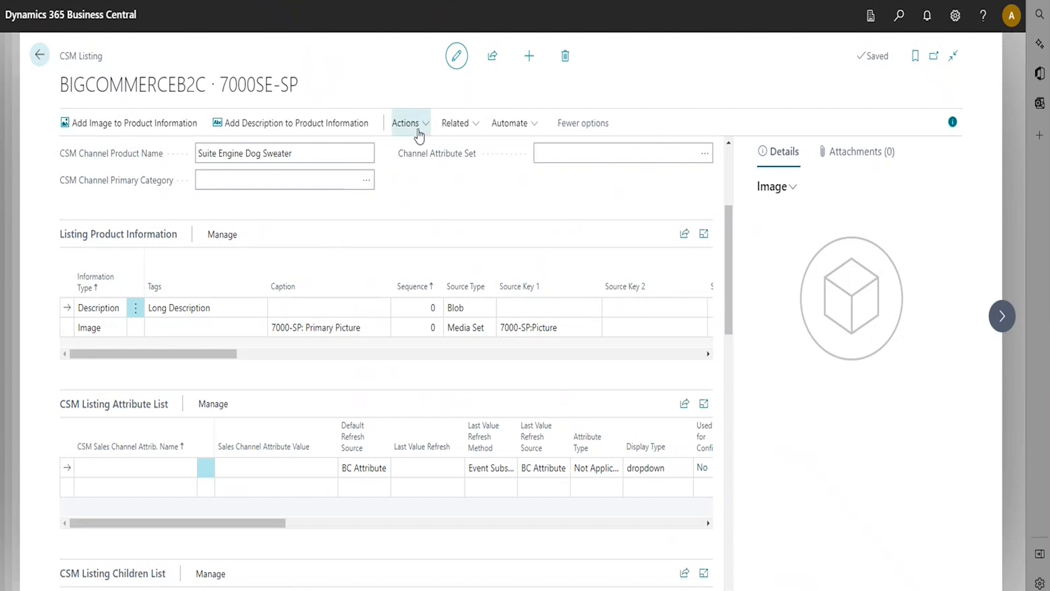
{"action": "left_click", "coordinate": [406, 122]}
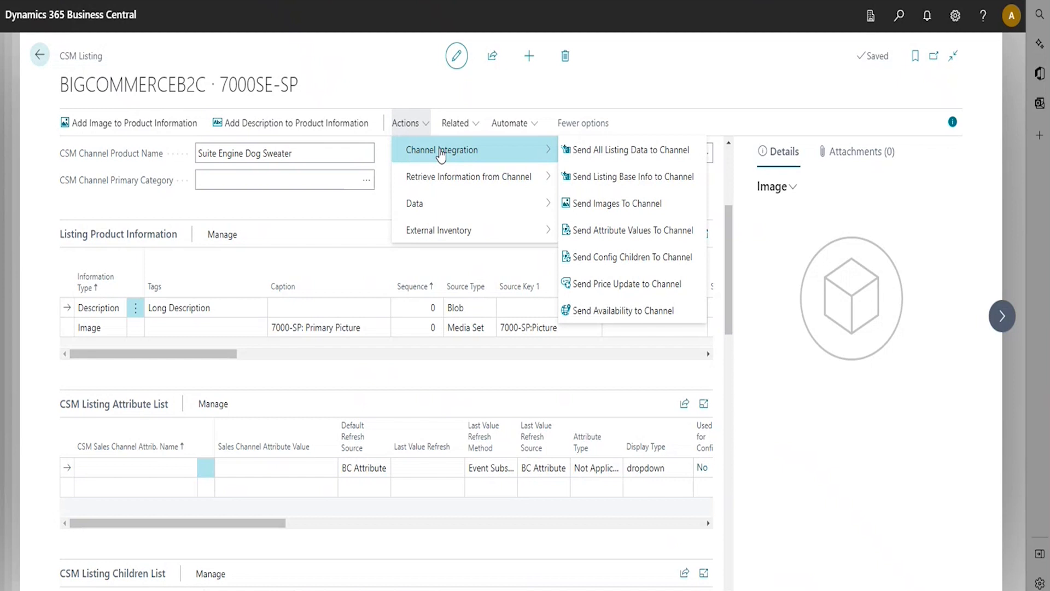
{"action": "mouse_move", "coordinate": [442, 157]}
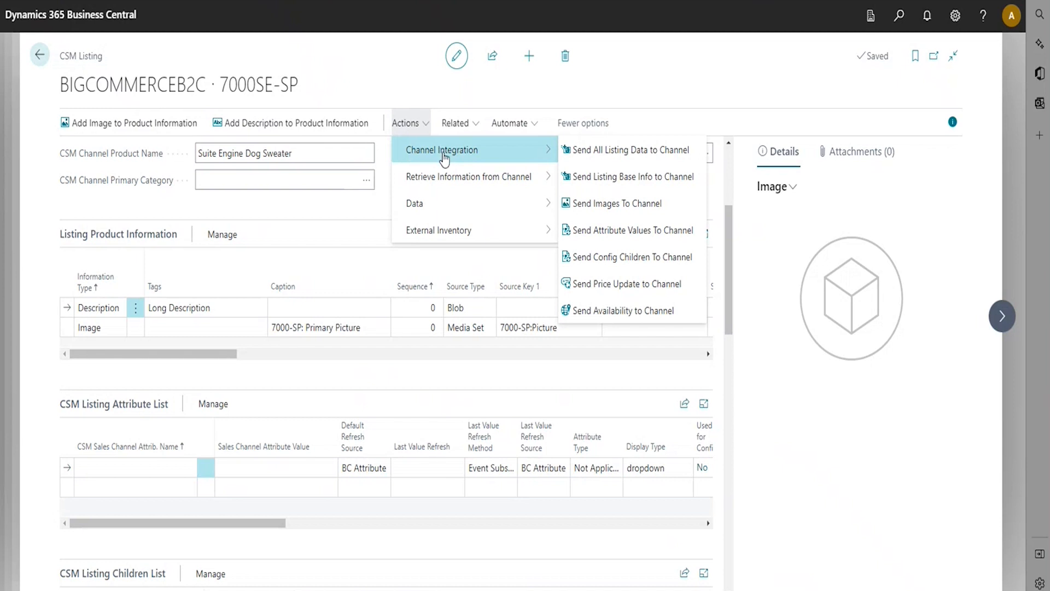
{"action": "mouse_move", "coordinate": [614, 150]}
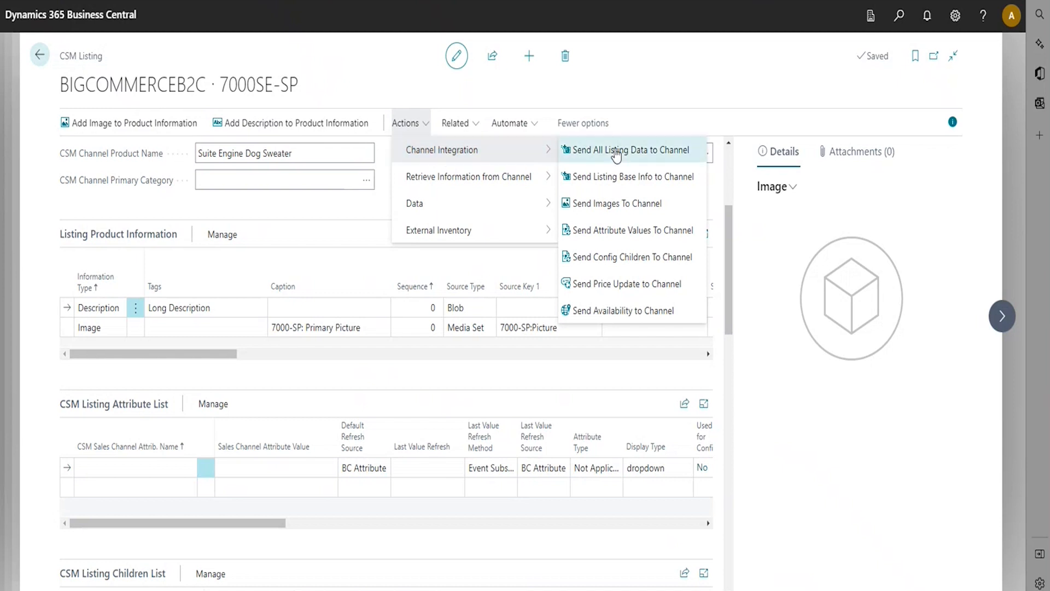
{"action": "mouse_move", "coordinate": [630, 150]}
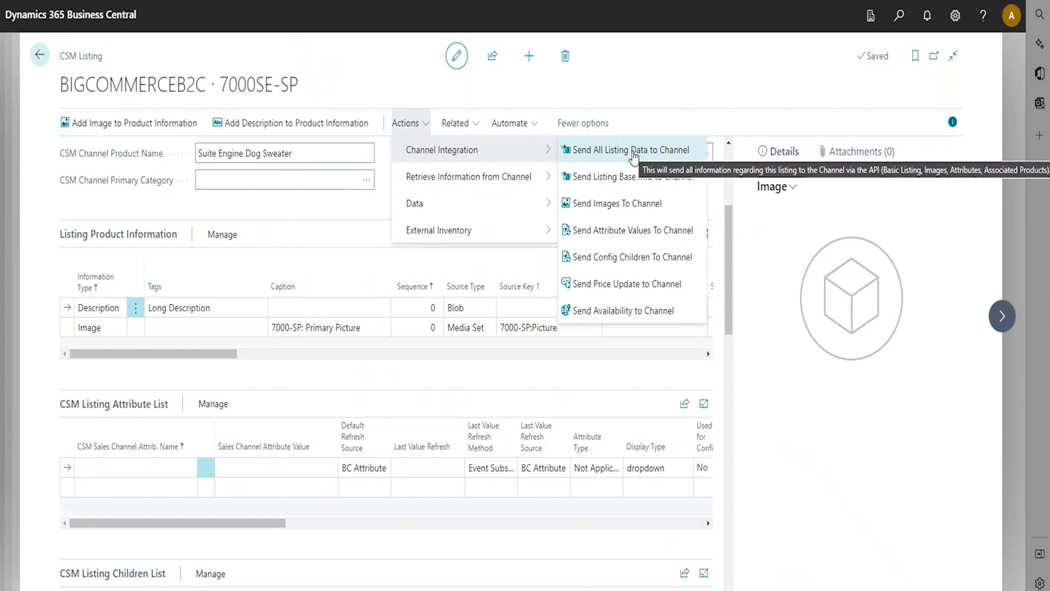
{"action": "mouse_move", "coordinate": [628, 176]}
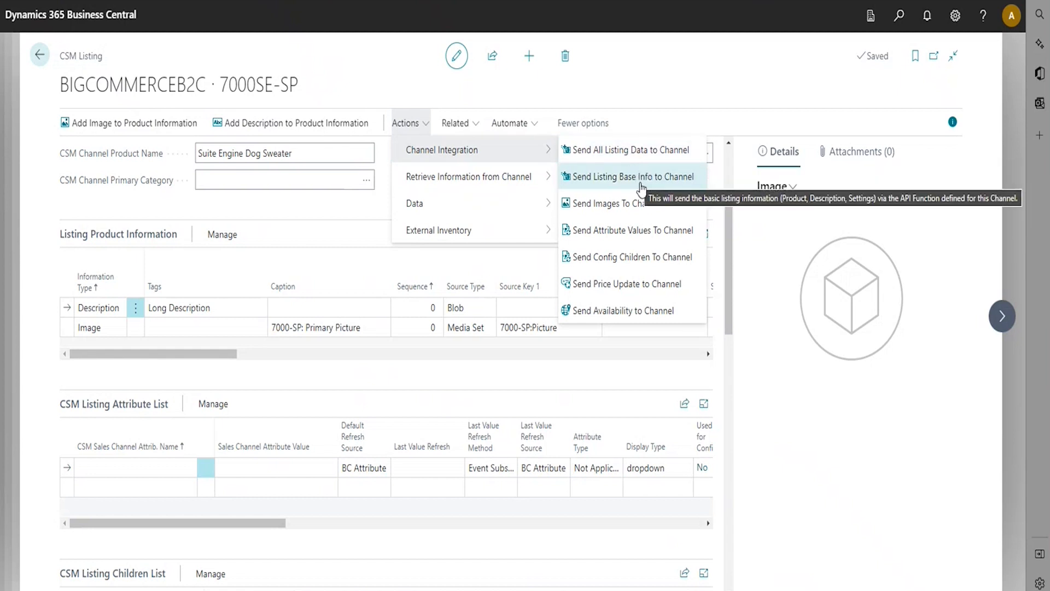
{"action": "mouse_move", "coordinate": [656, 98]}
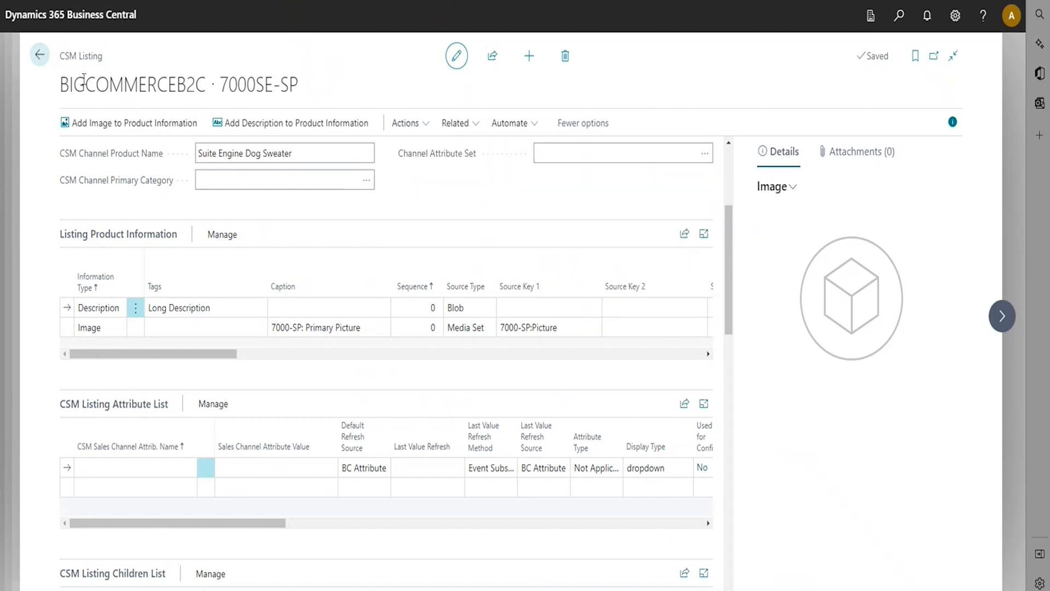
Back on CSM Listings, hide the FactBox and reveal External ID 241 with Success status.
{"action": "left_click", "coordinate": [40, 55]}
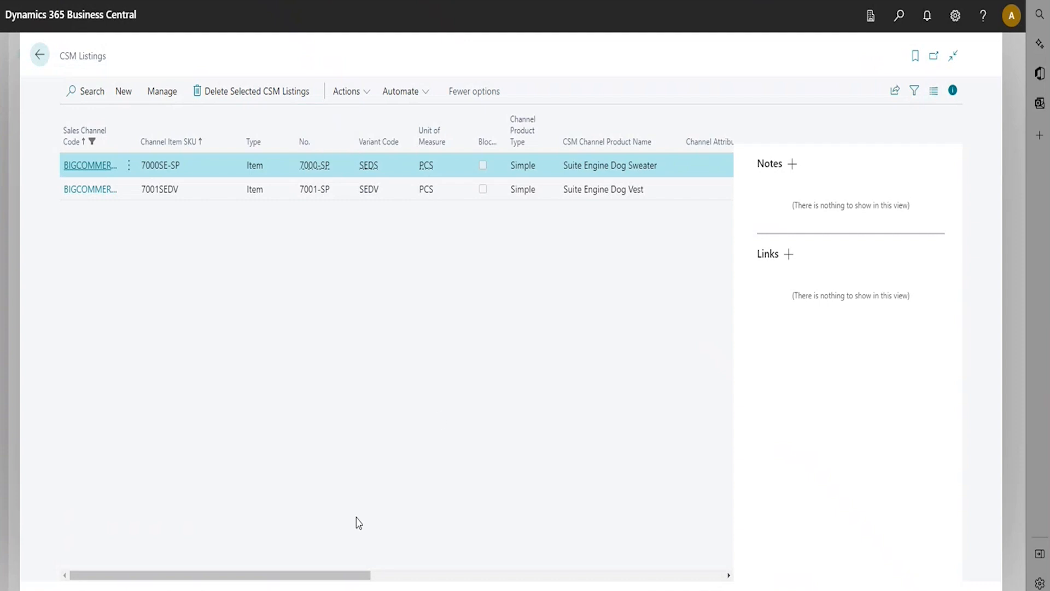
{"action": "scroll", "scroll_direction": "right", "scroll_amount": 3}
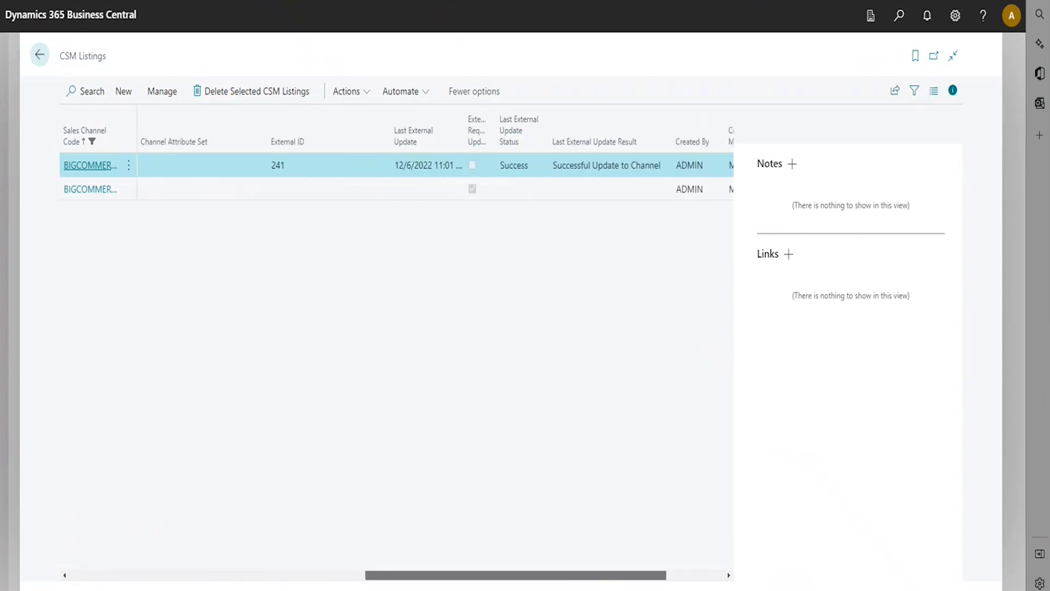
{"action": "left_click", "coordinate": [953, 56]}
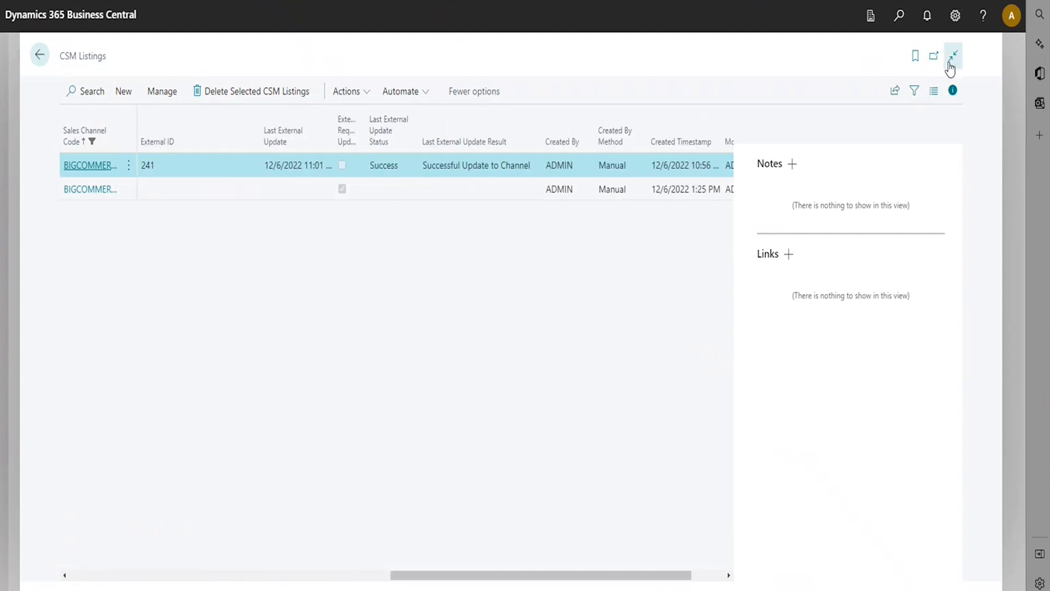
{"action": "left_click", "coordinate": [952, 56]}
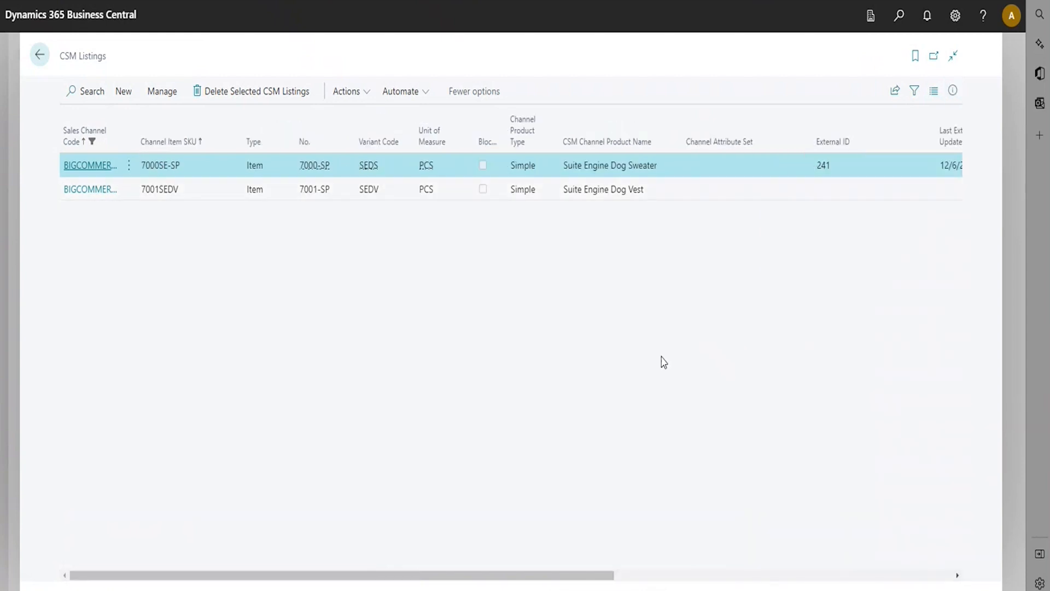
{"action": "scroll", "scroll_direction": "right", "scroll_amount": 3}
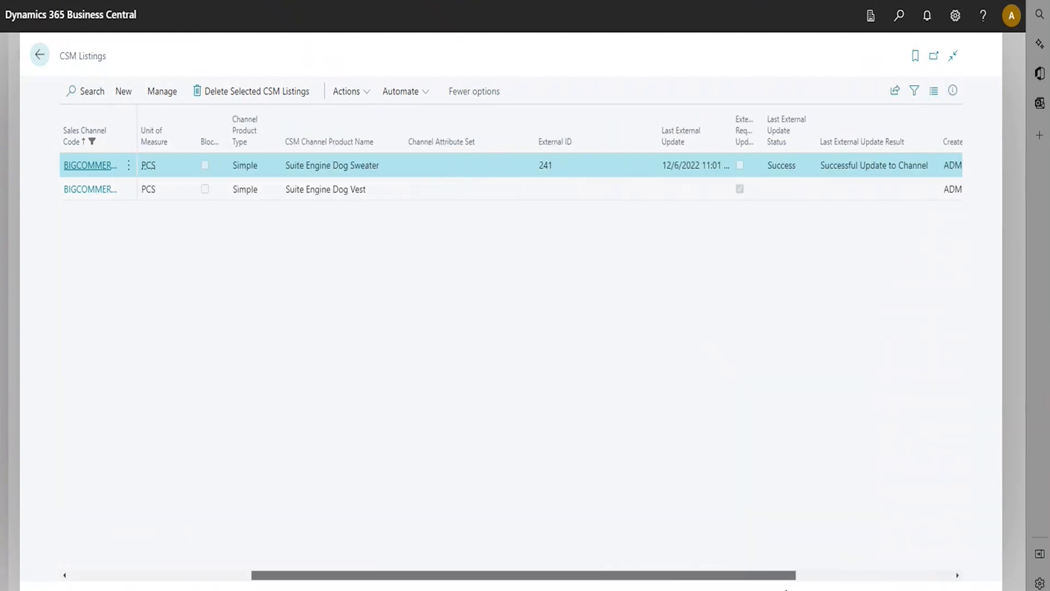
{"action": "scroll", "scroll_direction": "right", "scroll_amount": 3}
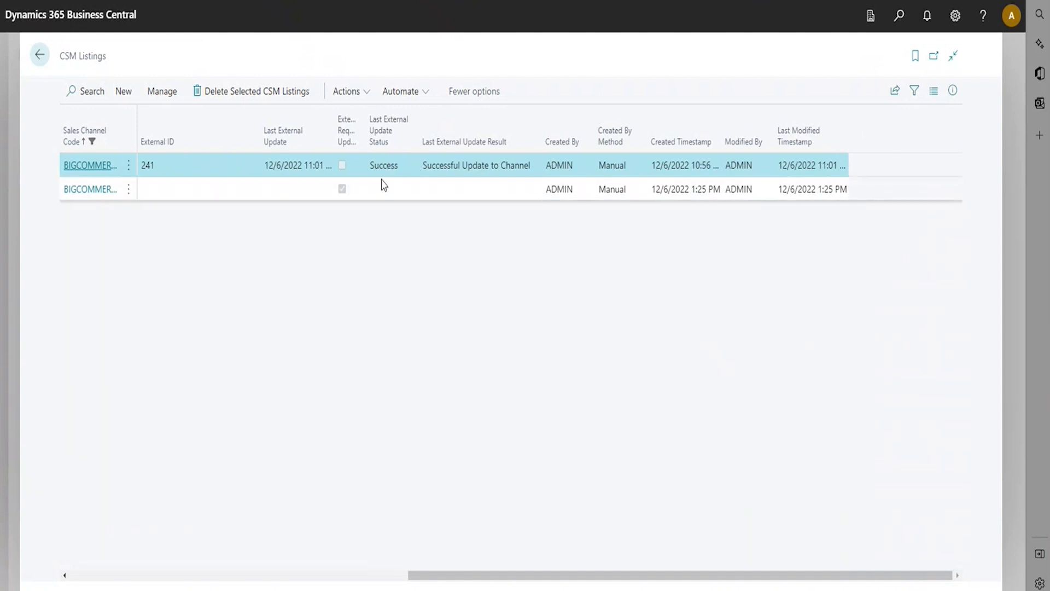
{"action": "mouse_move", "coordinate": [559, 177]}
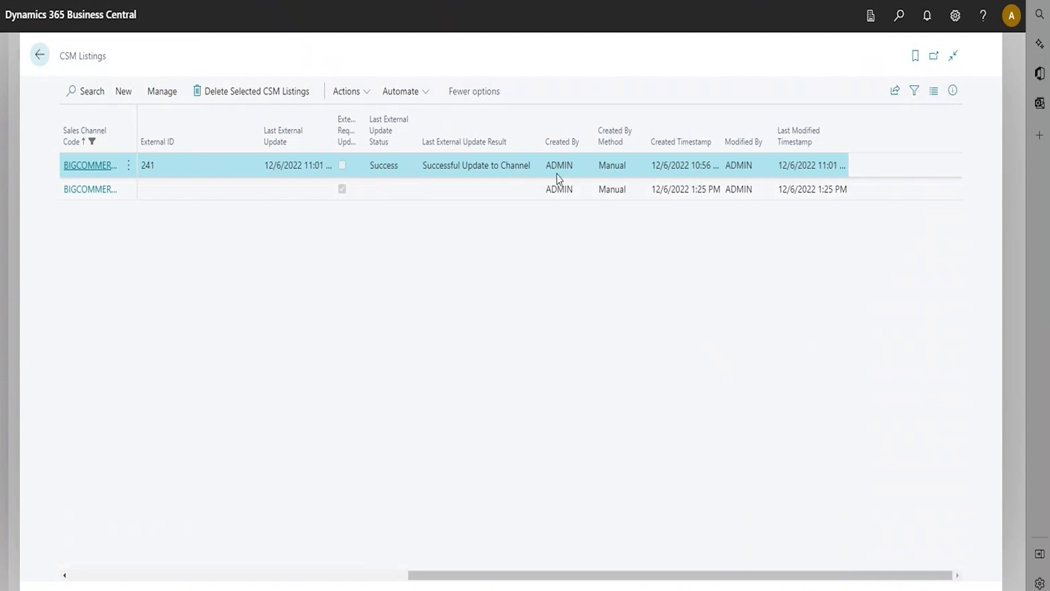
{"action": "mouse_move", "coordinate": [633, 572]}
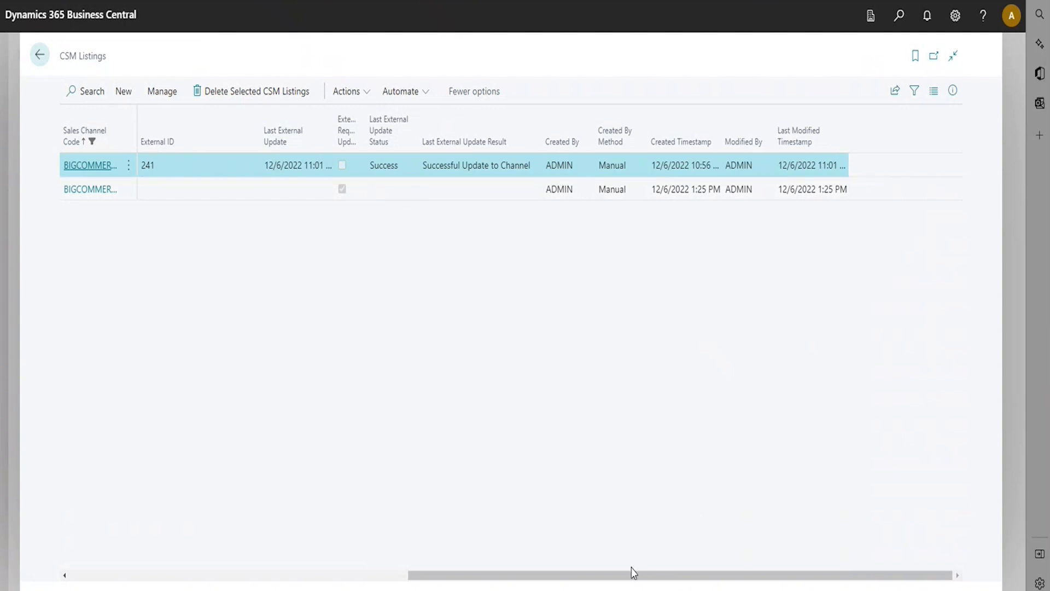